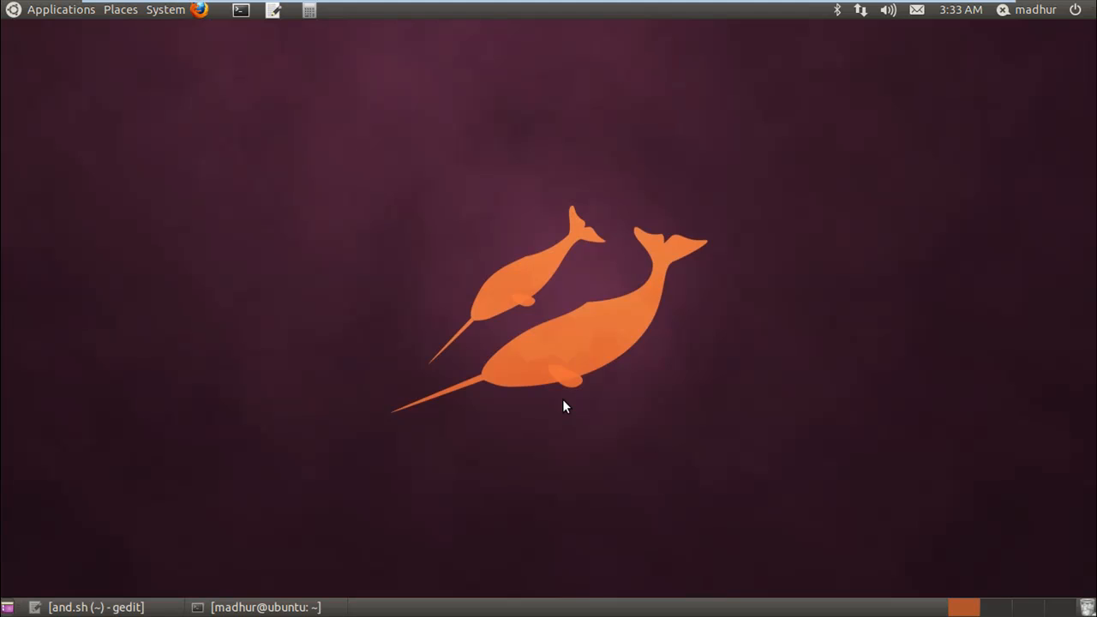
- Restore the gedit window holding the empty and.sh script from the taskbar
click(96, 606)
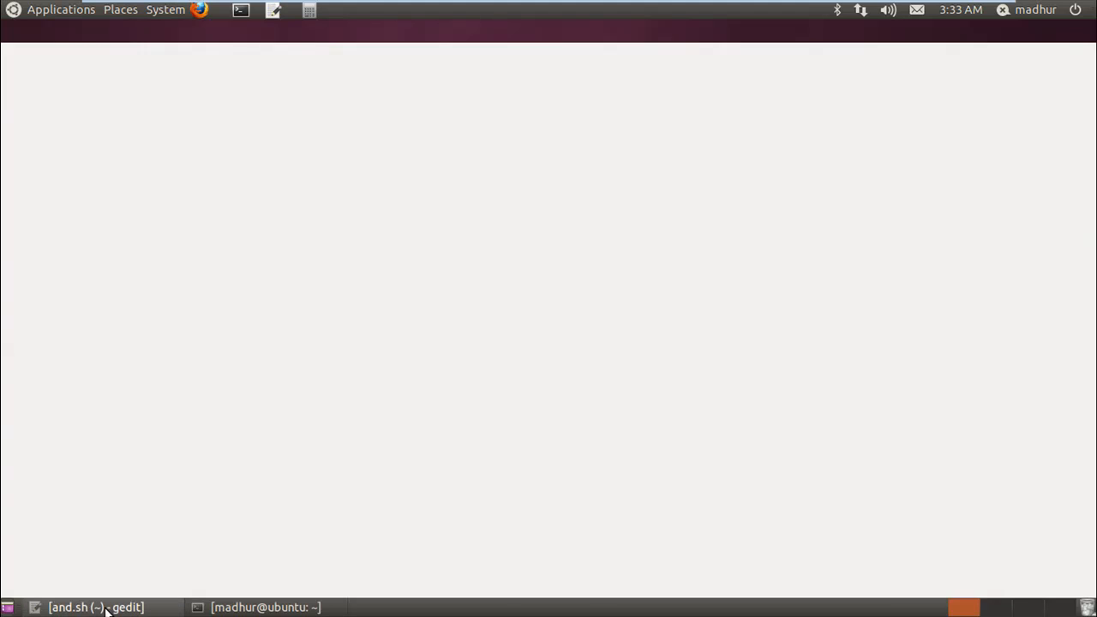
click(96, 607)
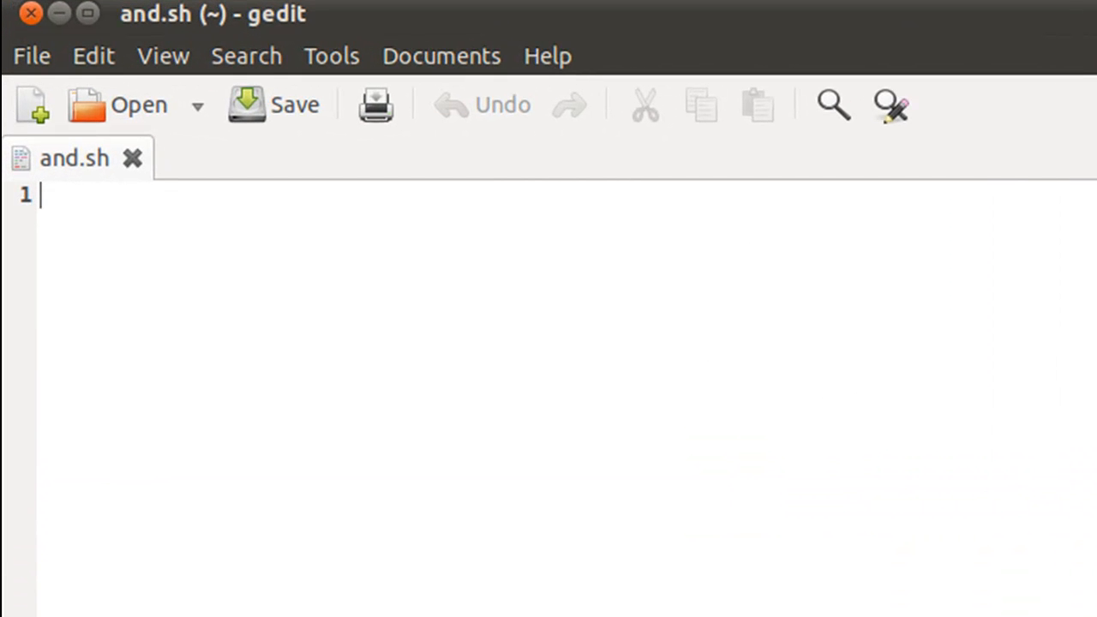
mouse_move(271, 394)
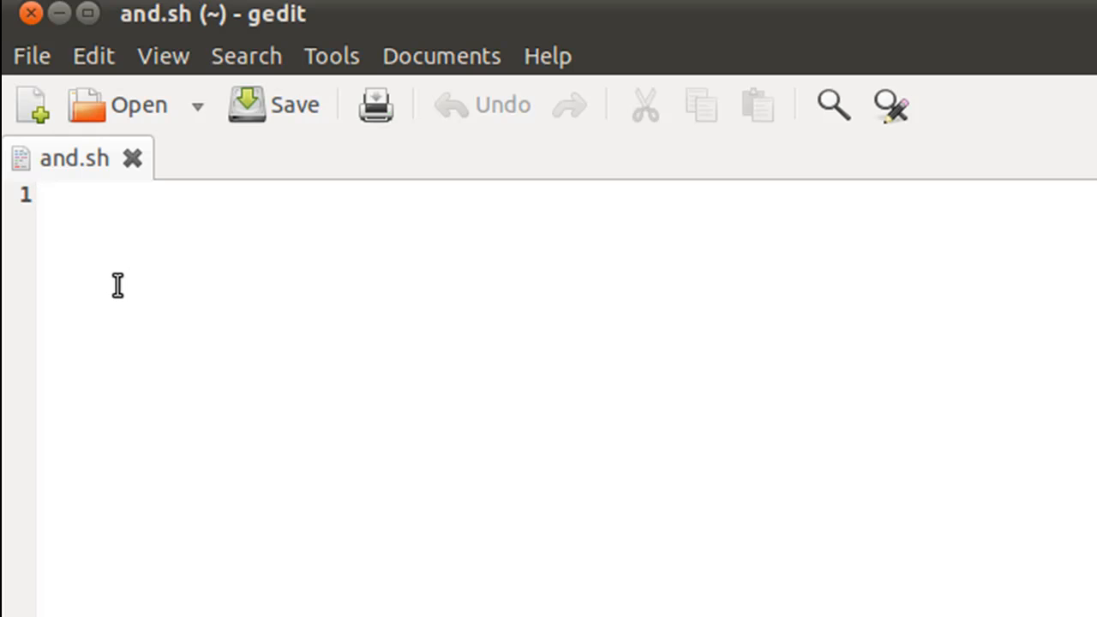
click(41, 196)
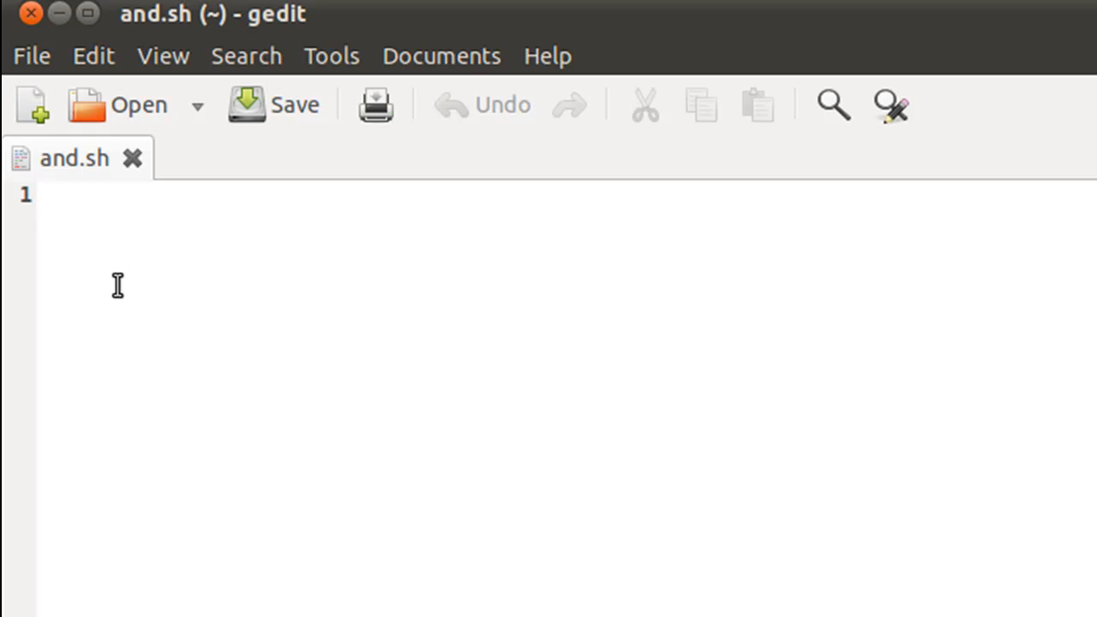
click(38, 195)
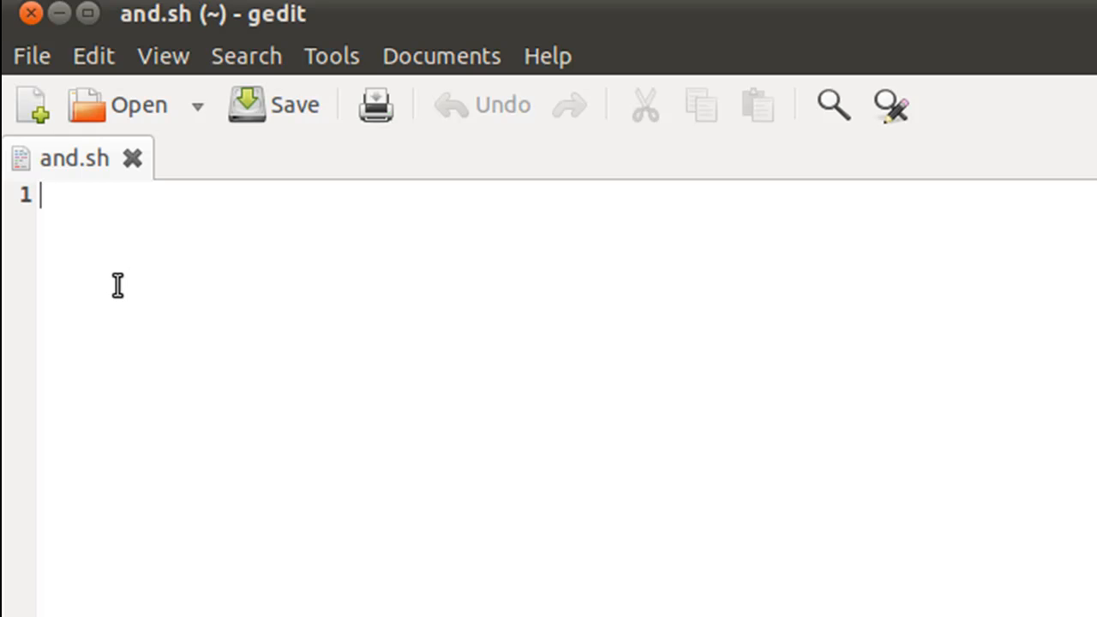
- Write an echo line prompting "Enter a number between 50 and 100:\c"
text(e)
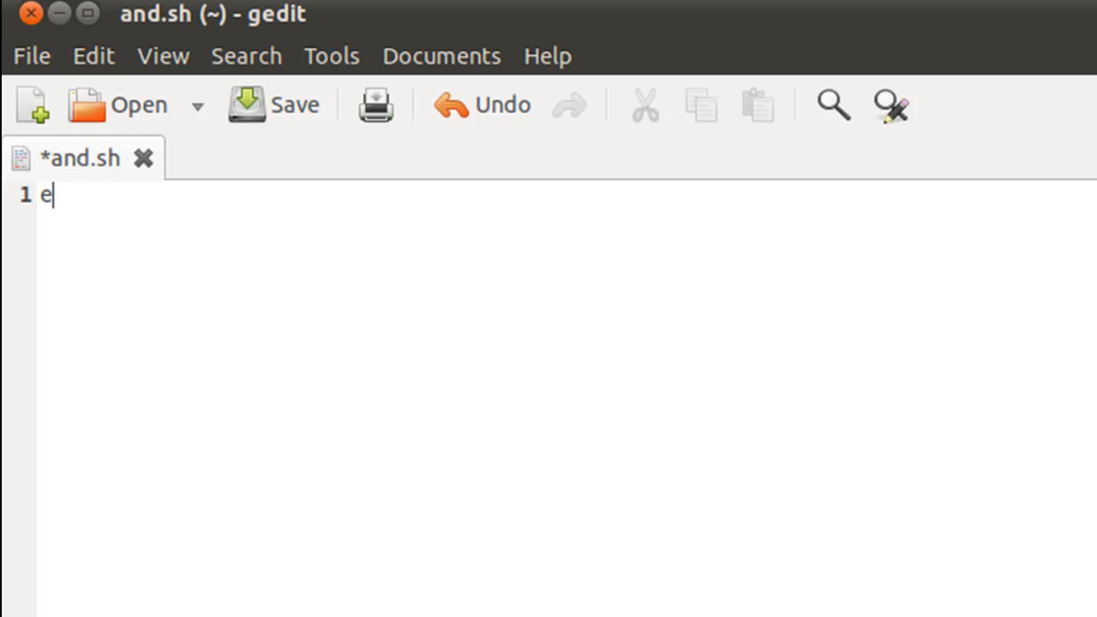
text(cho "")
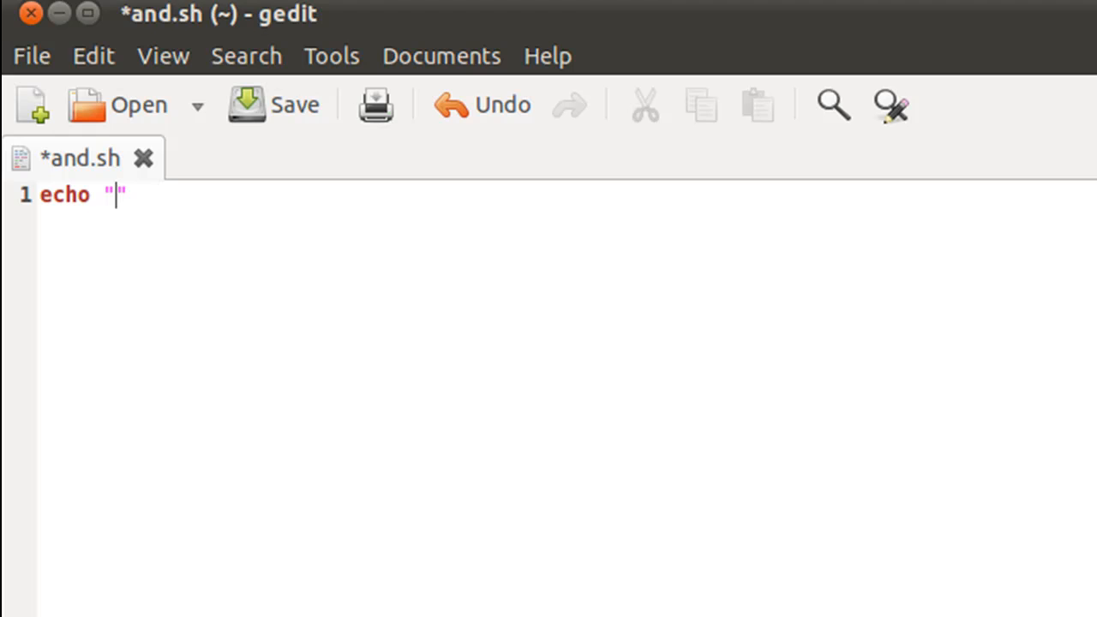
text(Enter a)
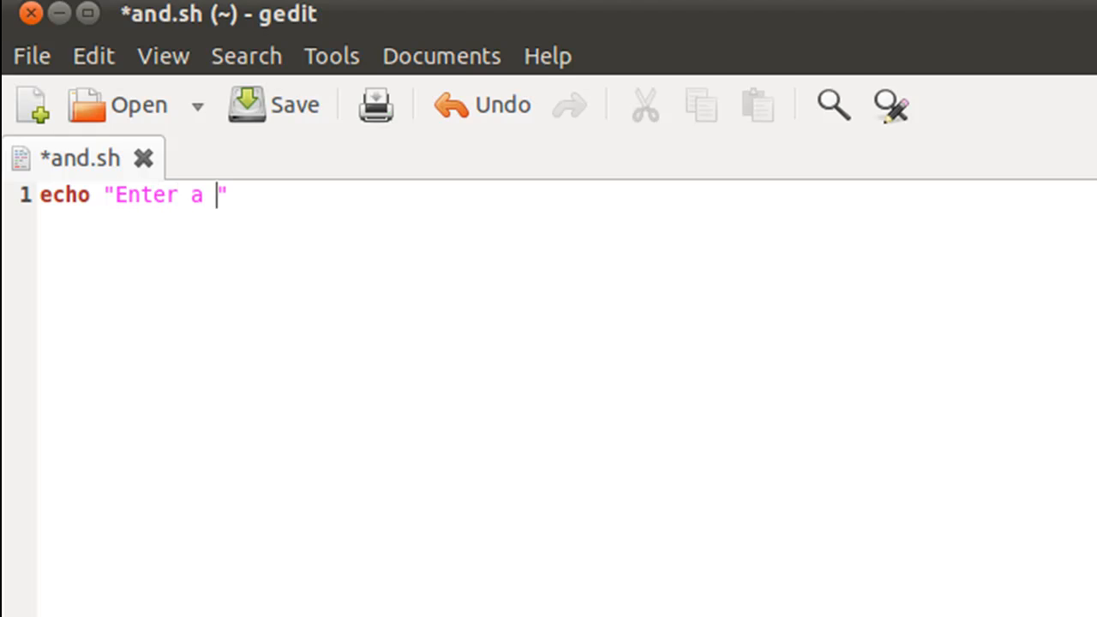
text(number)
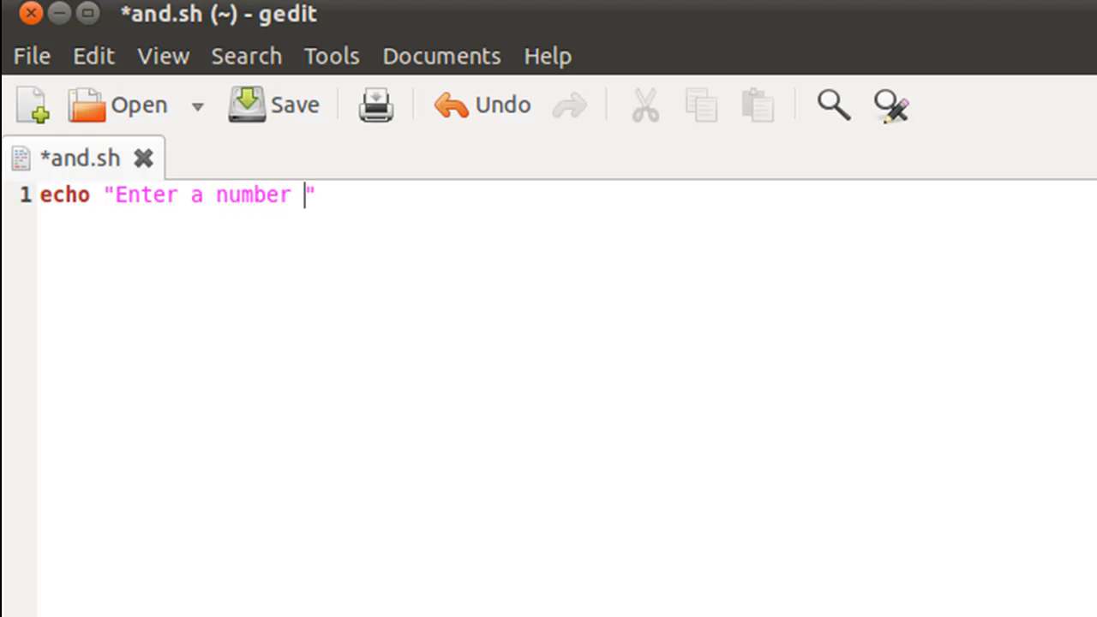
text(between)
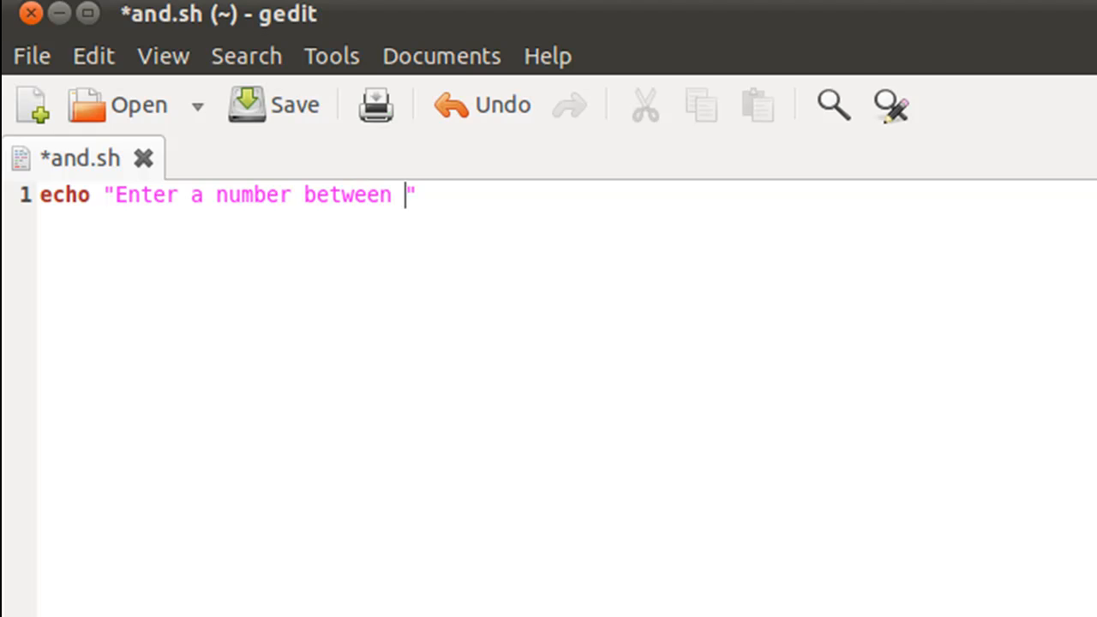
text(50 and 10)
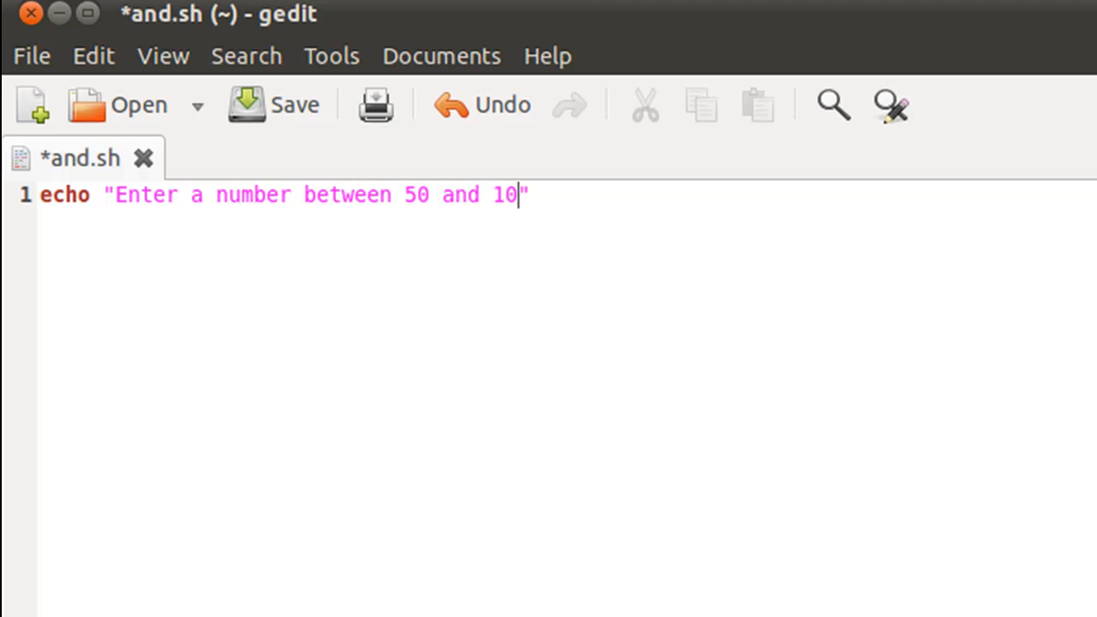
text(0:)
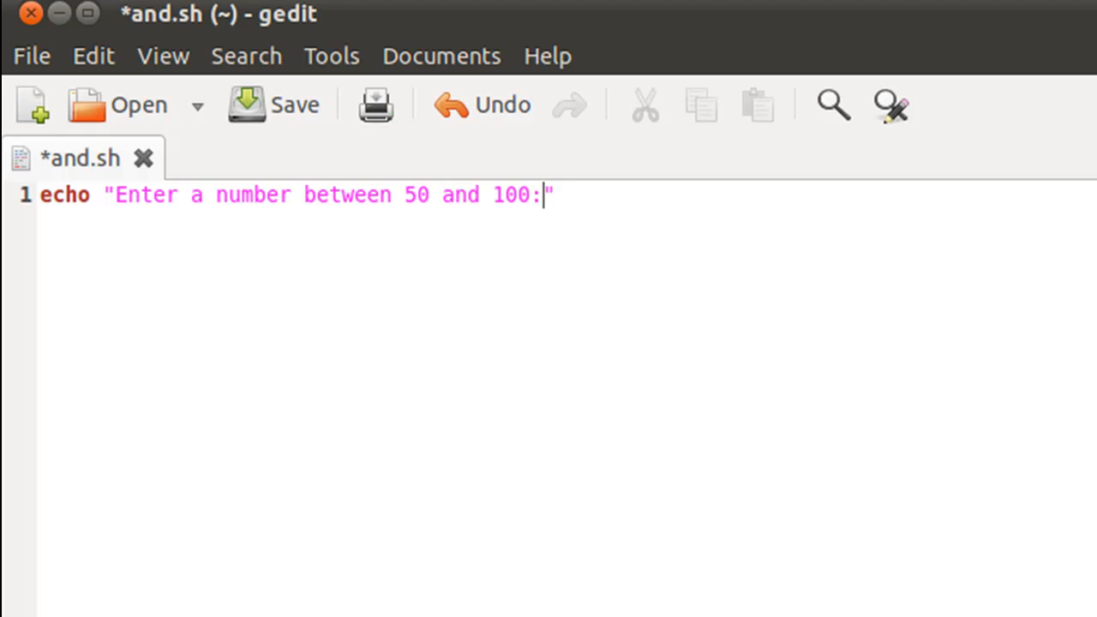
text(\c)
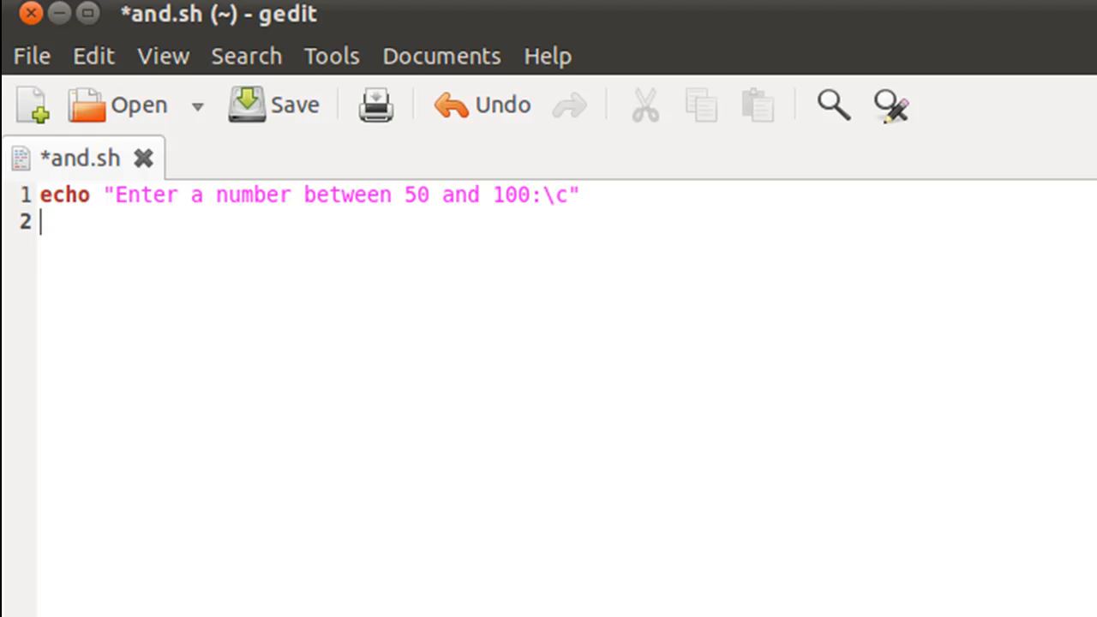
- Add a read num line below the prompt
text(read)
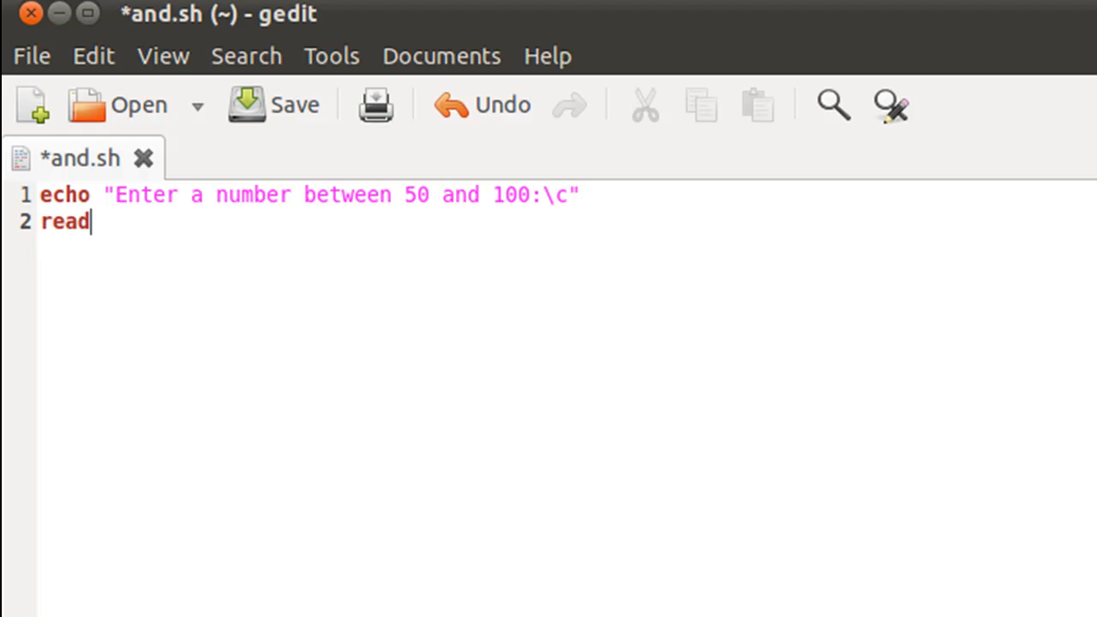
text(" ")
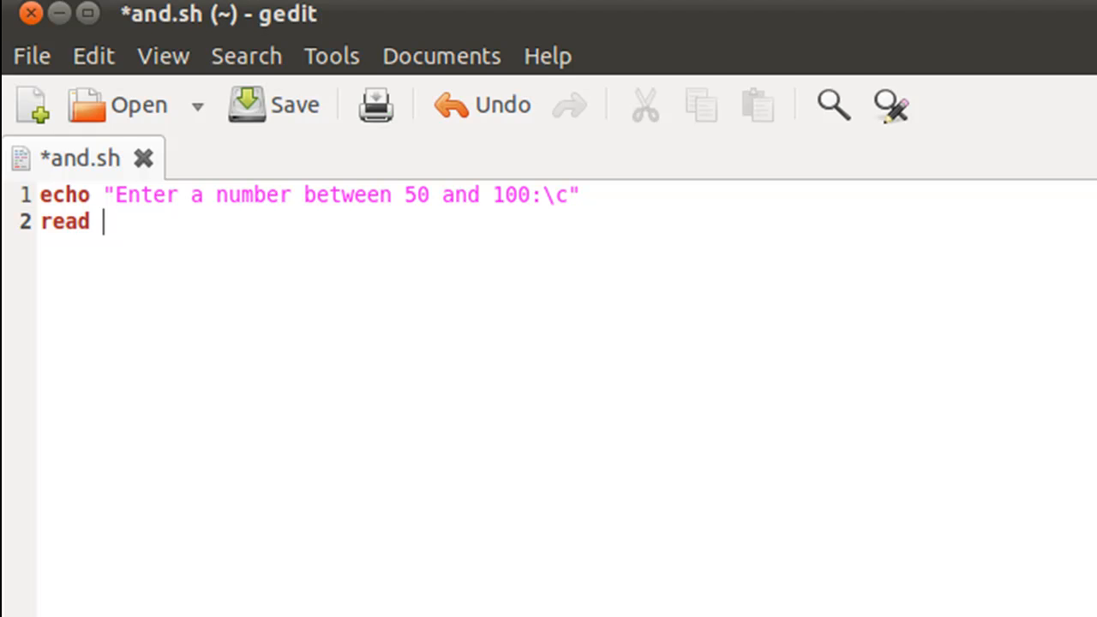
text(num)
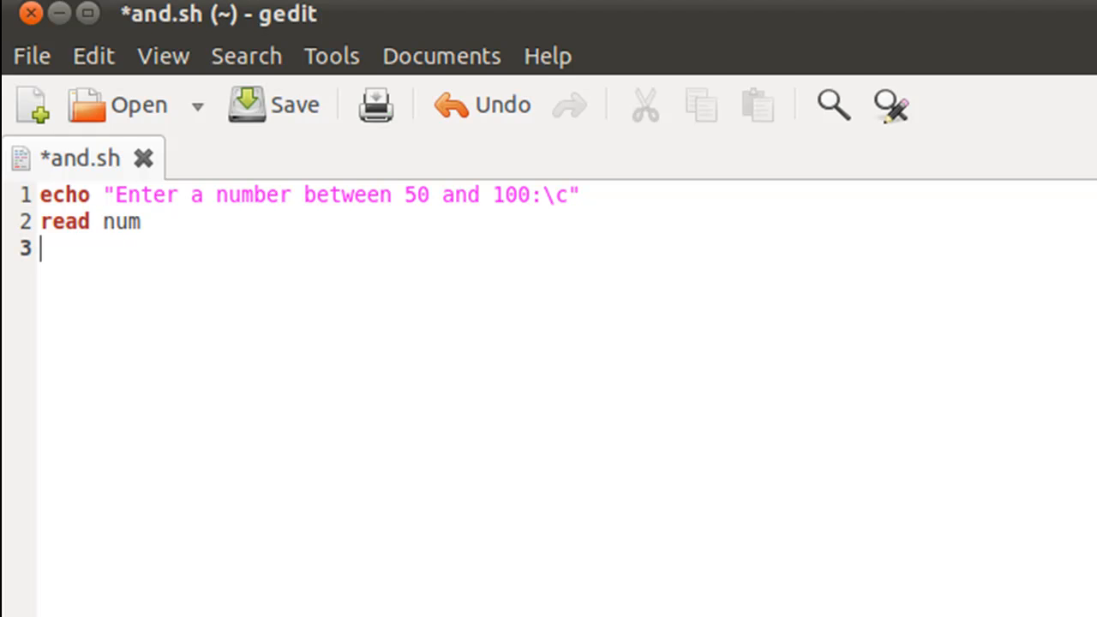
- Write the test [ $num -le 100 $num -ge 50 ] on line 3, comparisons not yet joined
text([])
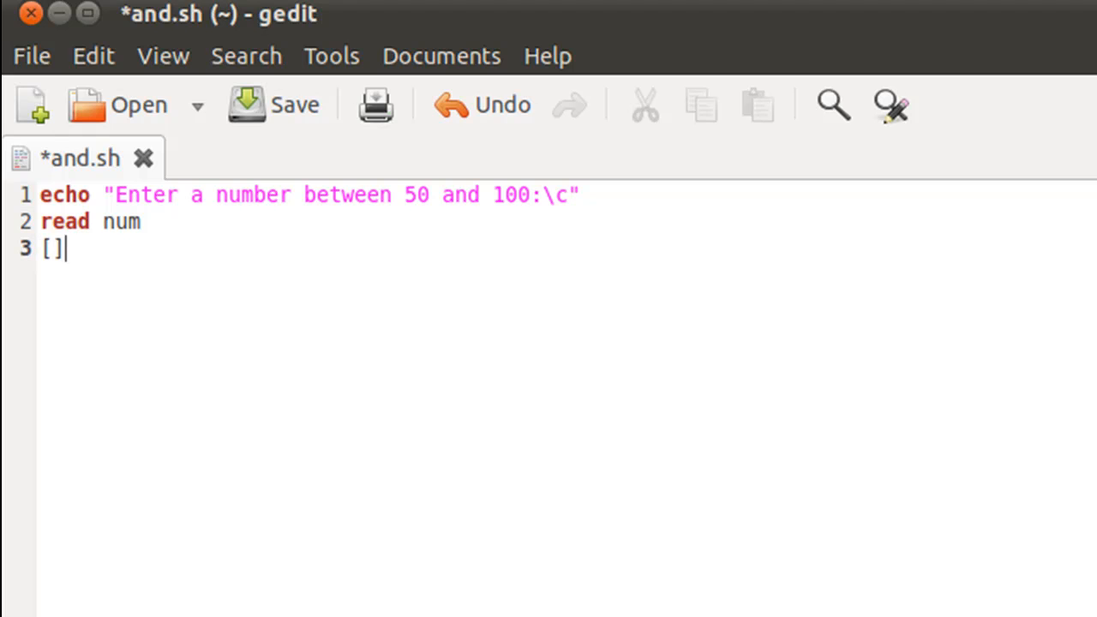
text(" ")
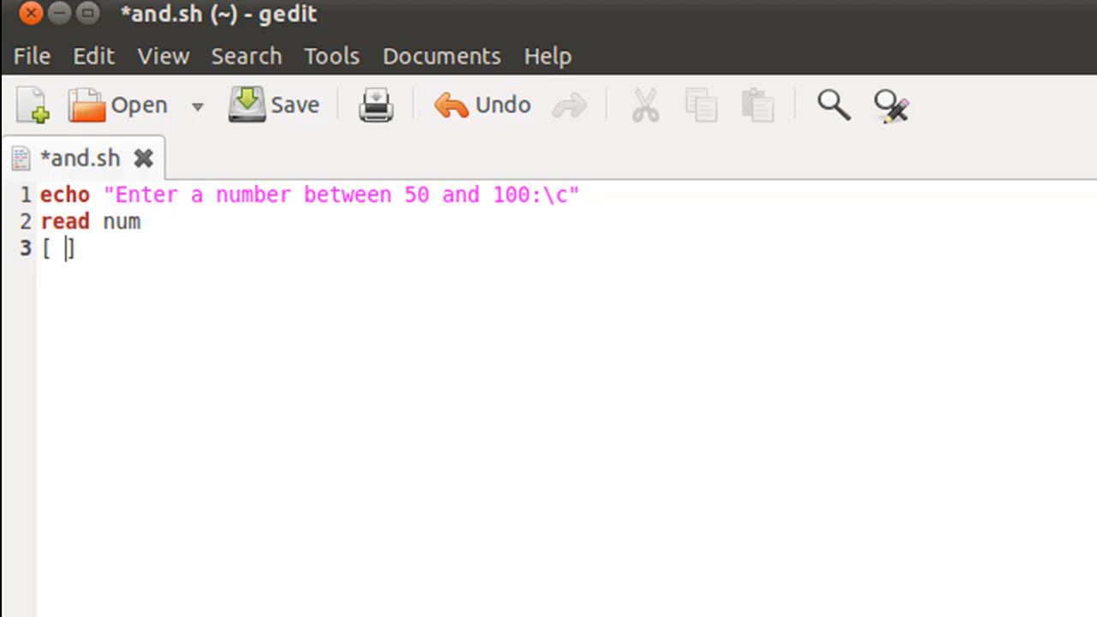
text($)
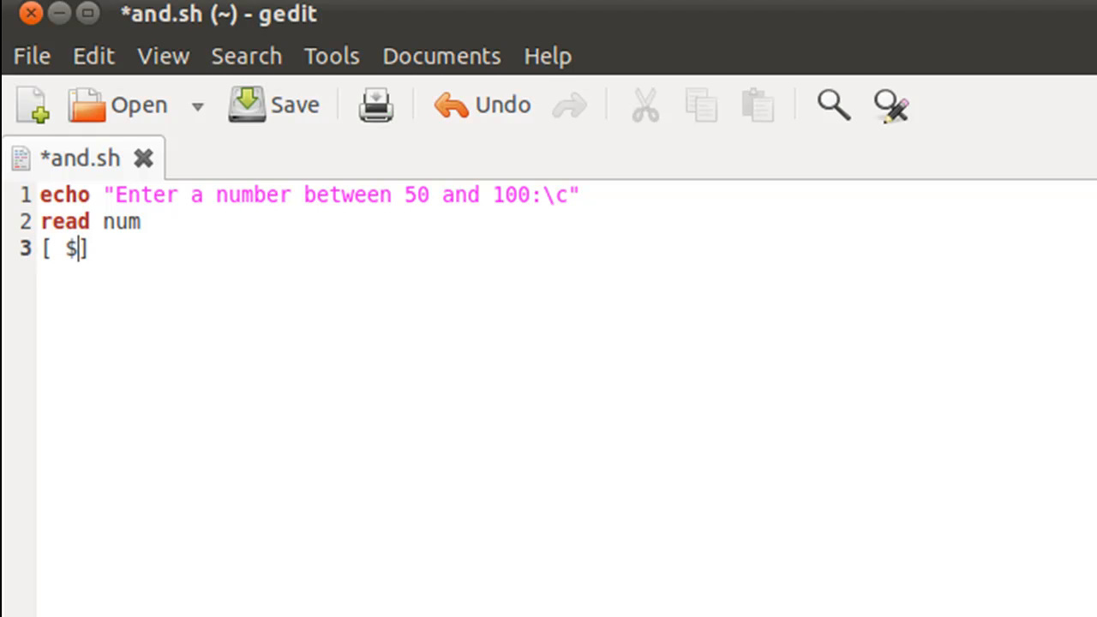
text(num -l)
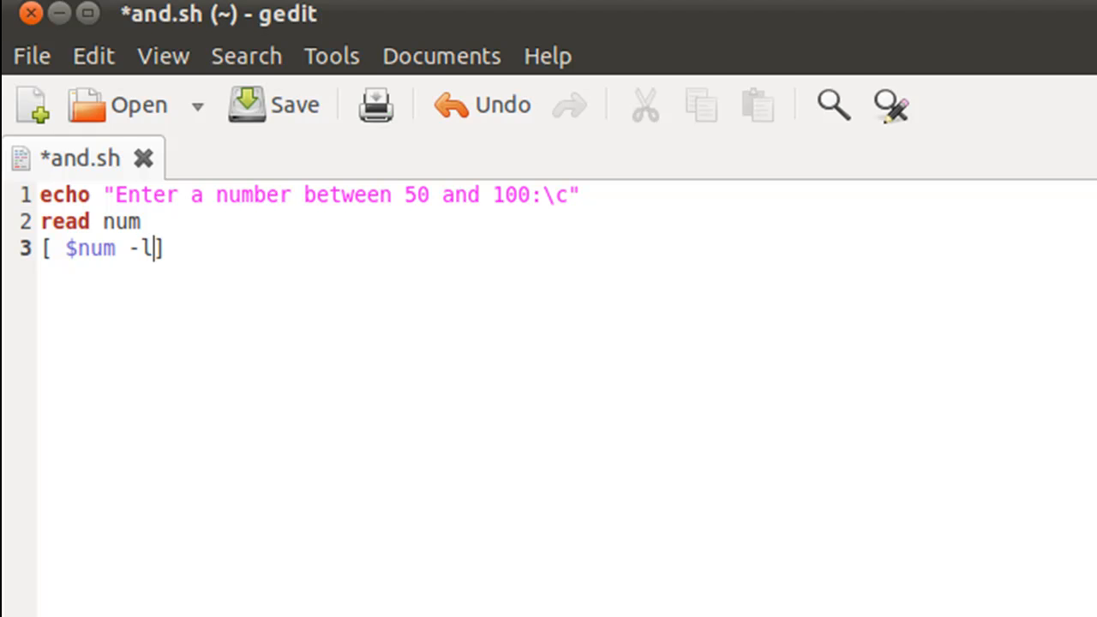
text(e 100)
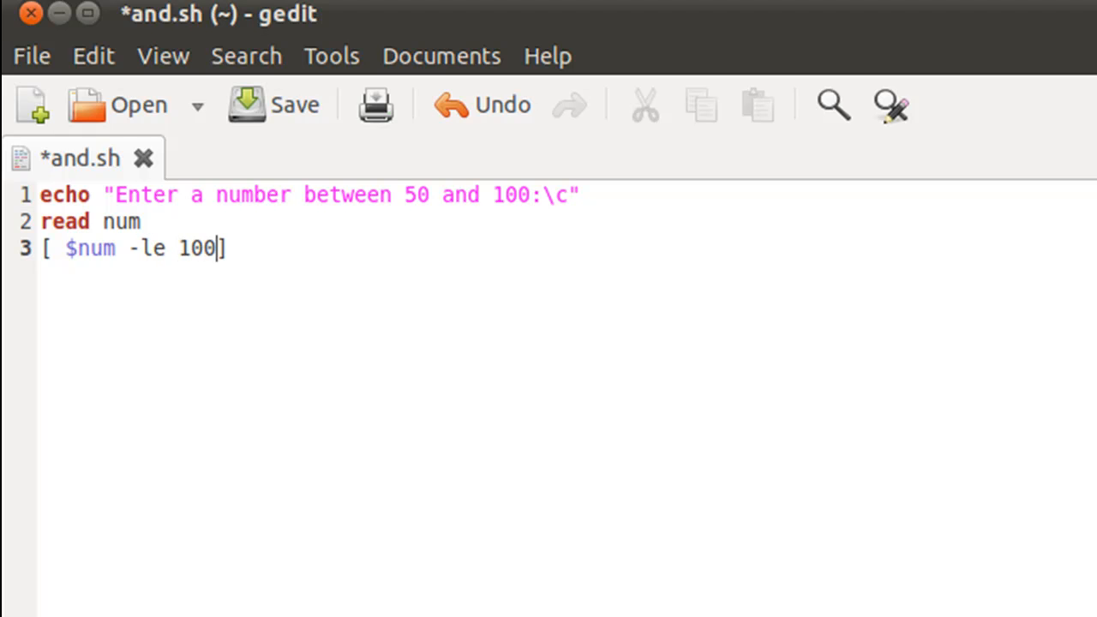
text($)
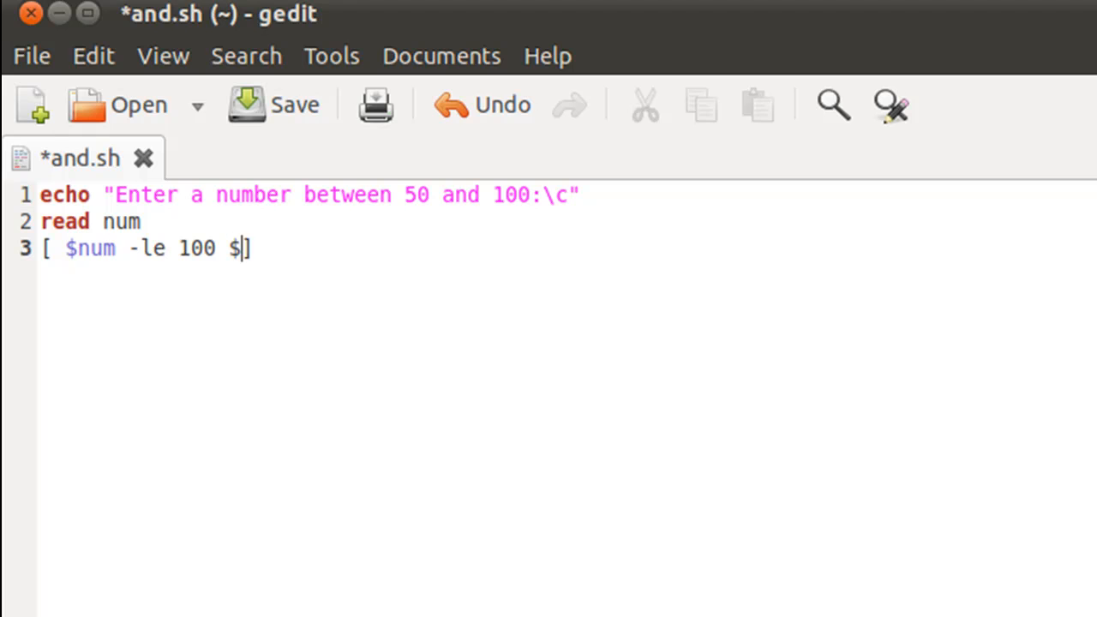
text(num -)
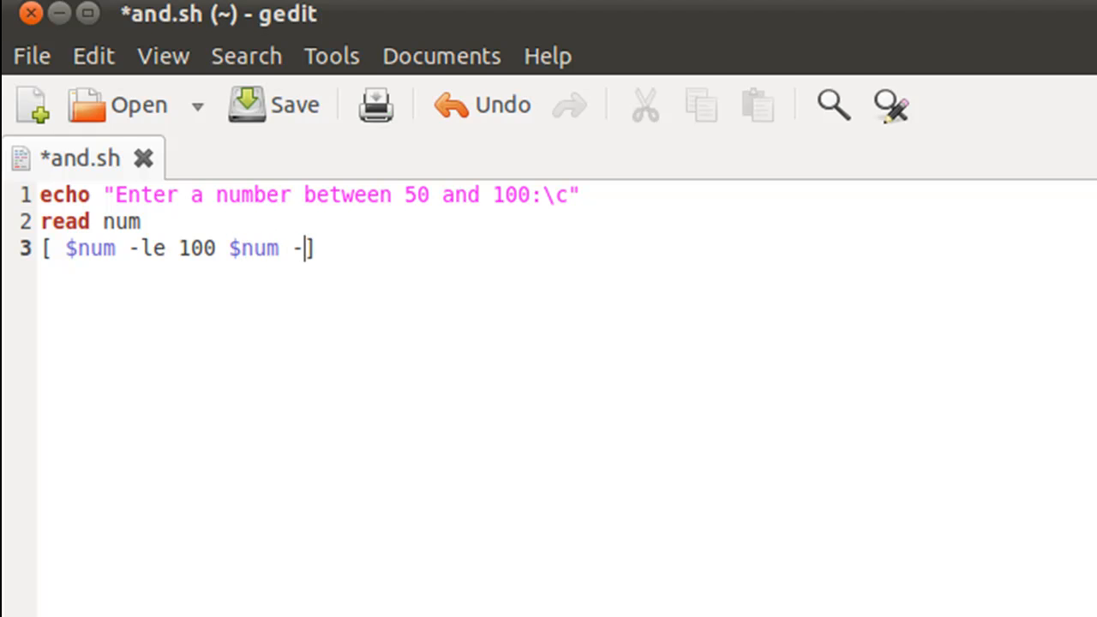
text(ge)
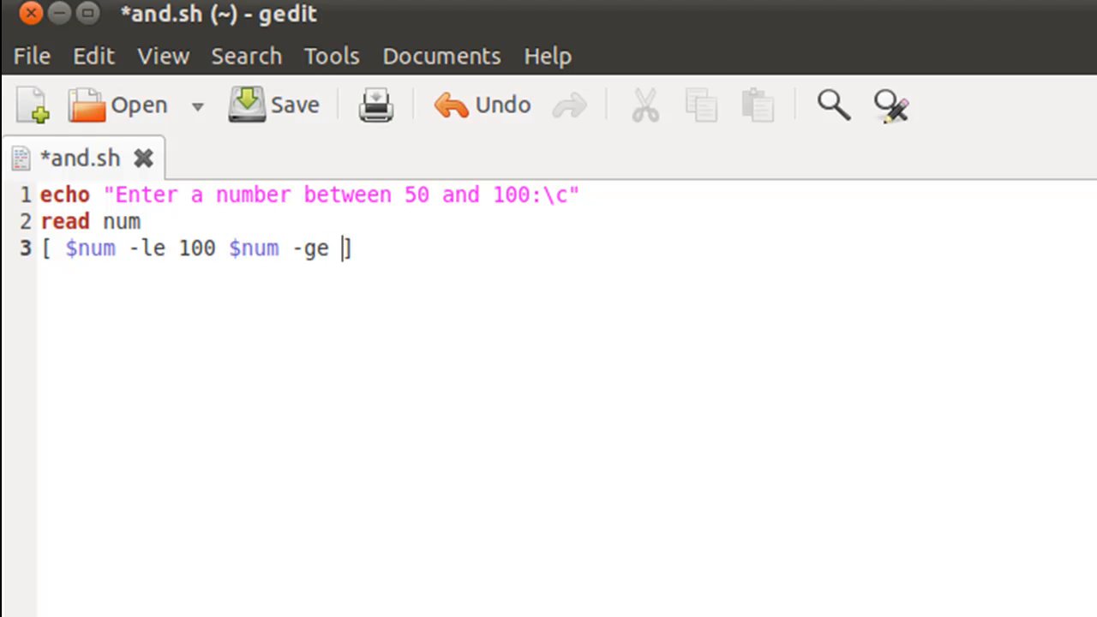
text(50)
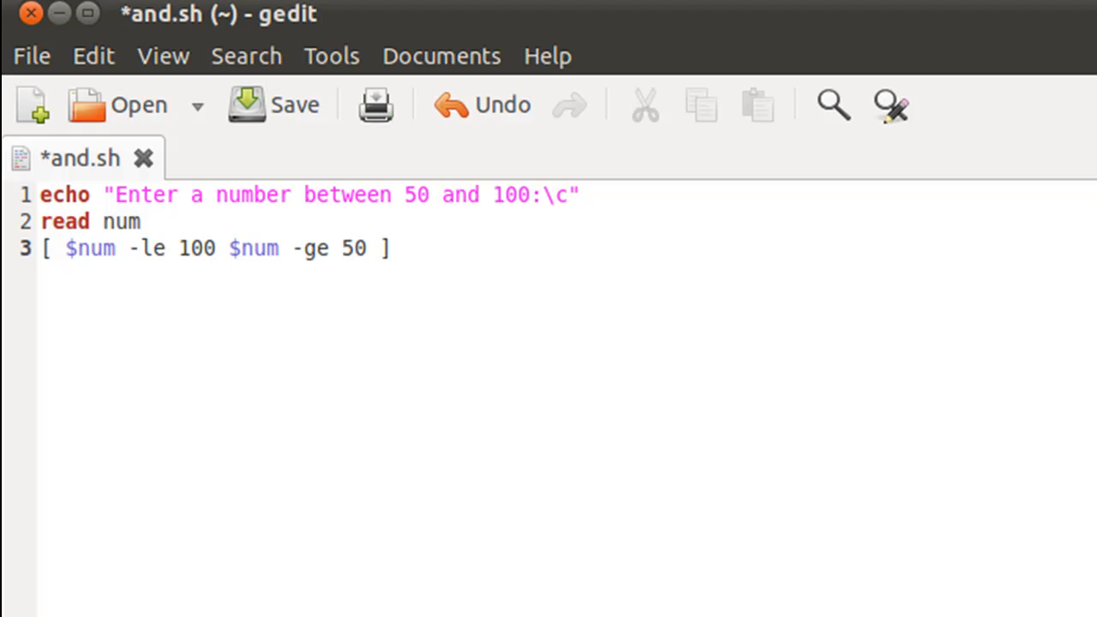
- Insert -a after 100 so the test reads [ $num -le 100 -a $num -ge 50 ]
click(77, 249)
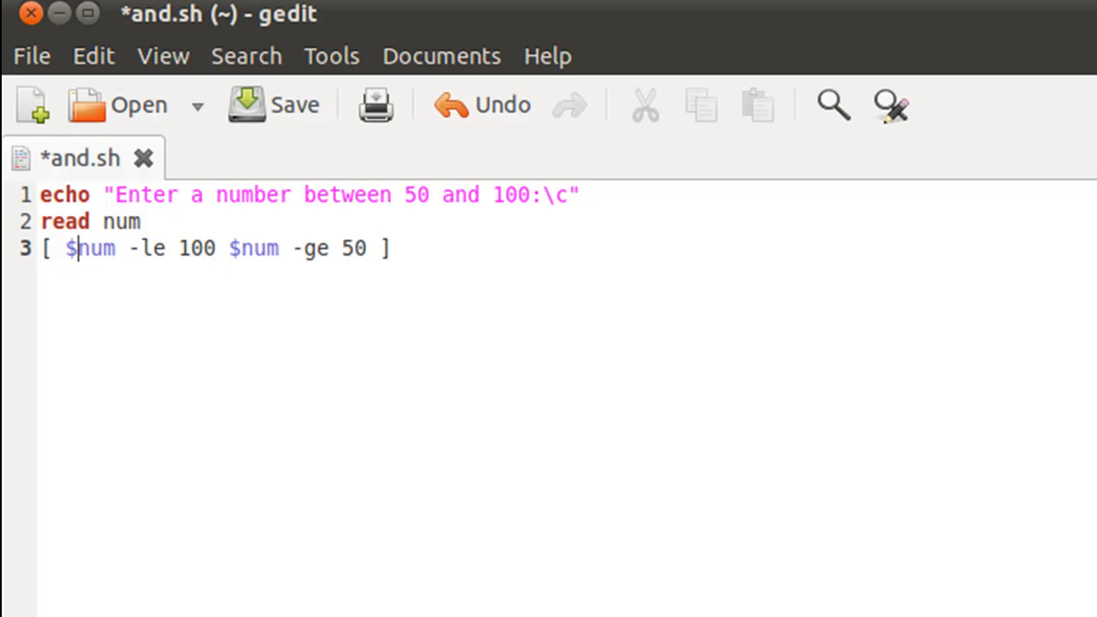
double_click(72, 248)
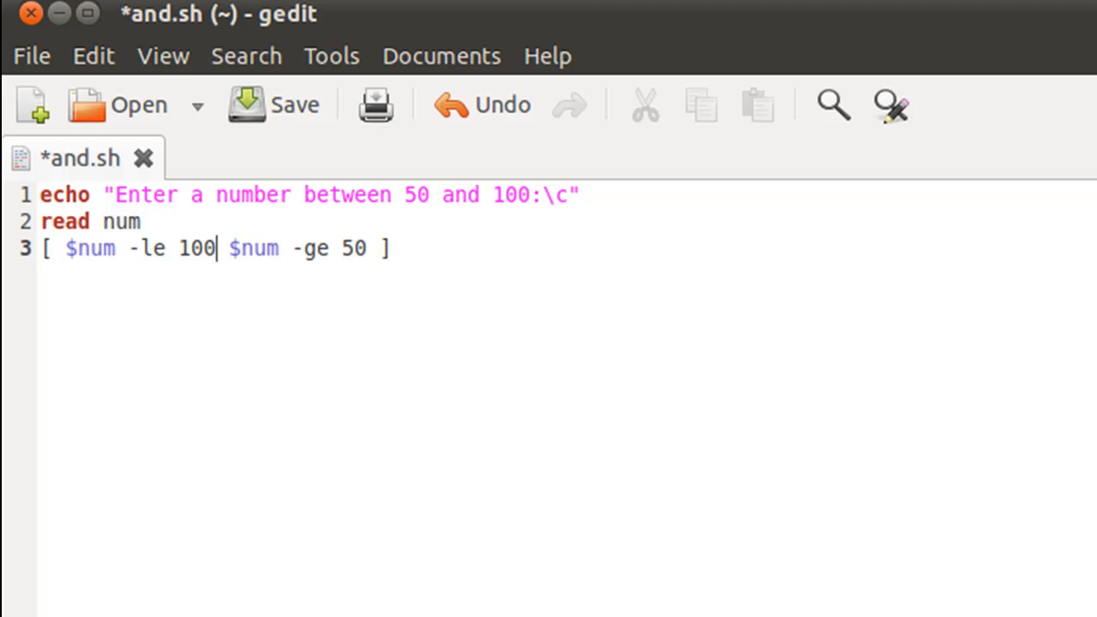
drag(226, 246, 363, 247)
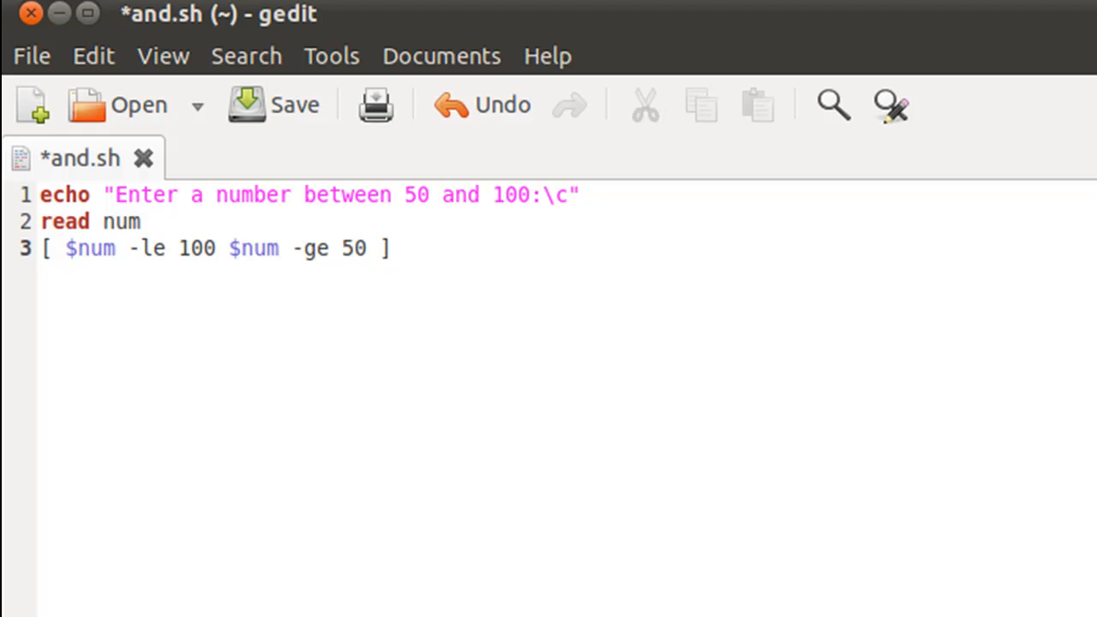
click(224, 246)
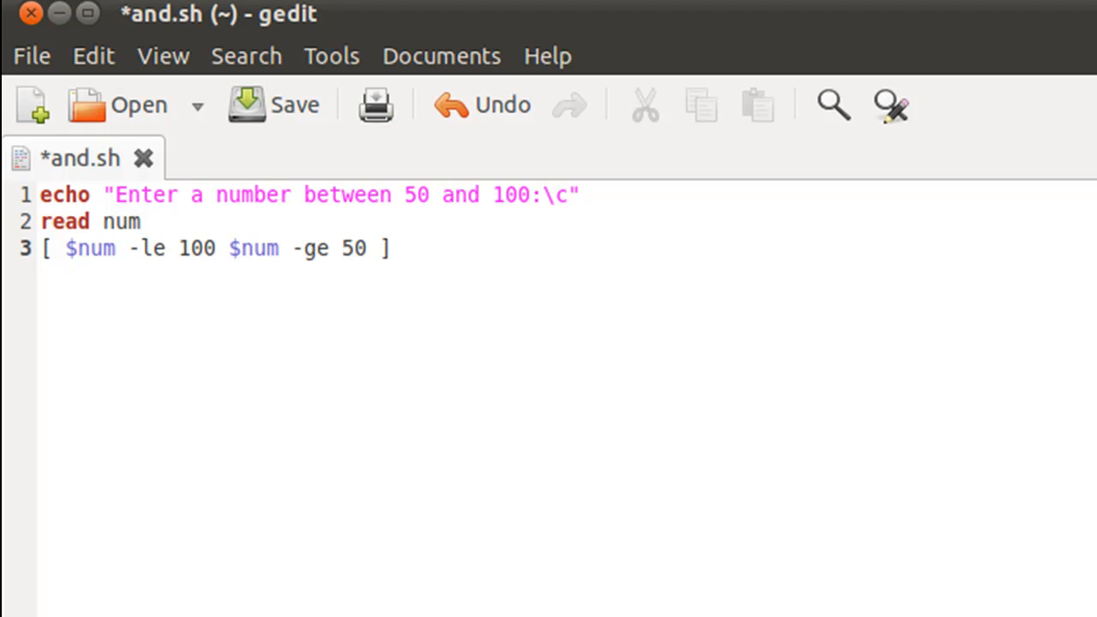
click(229, 247)
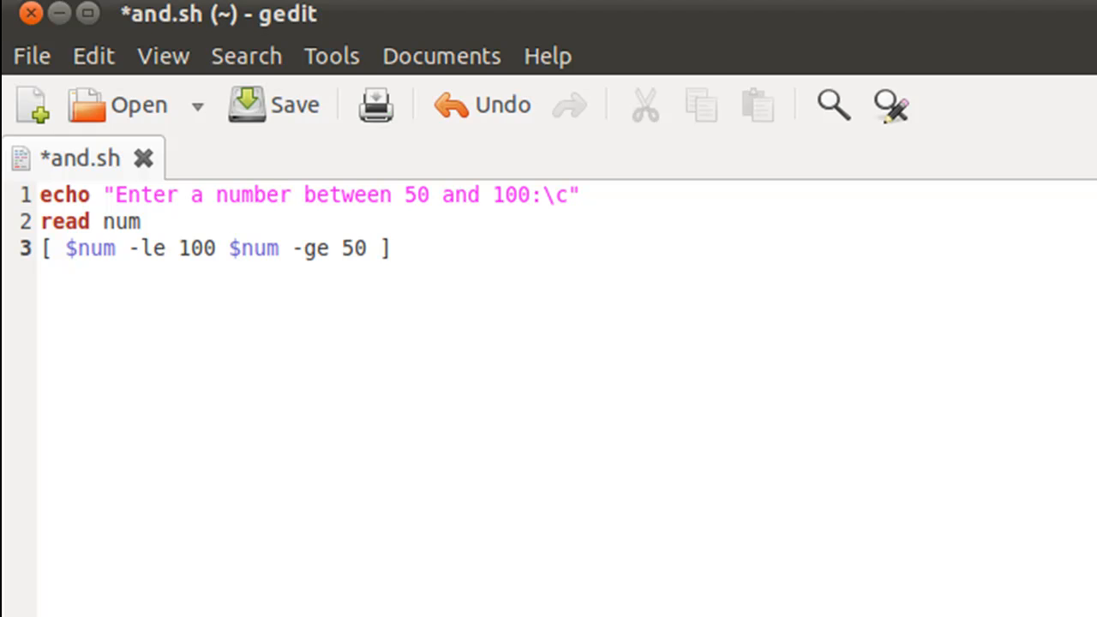
click(230, 246)
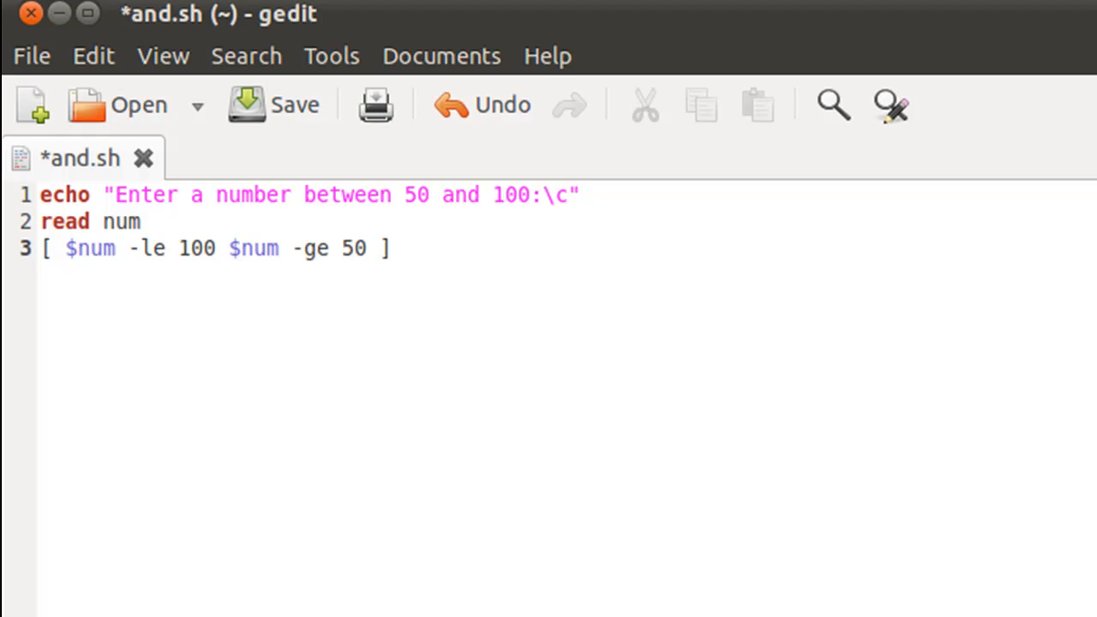
text(-a)
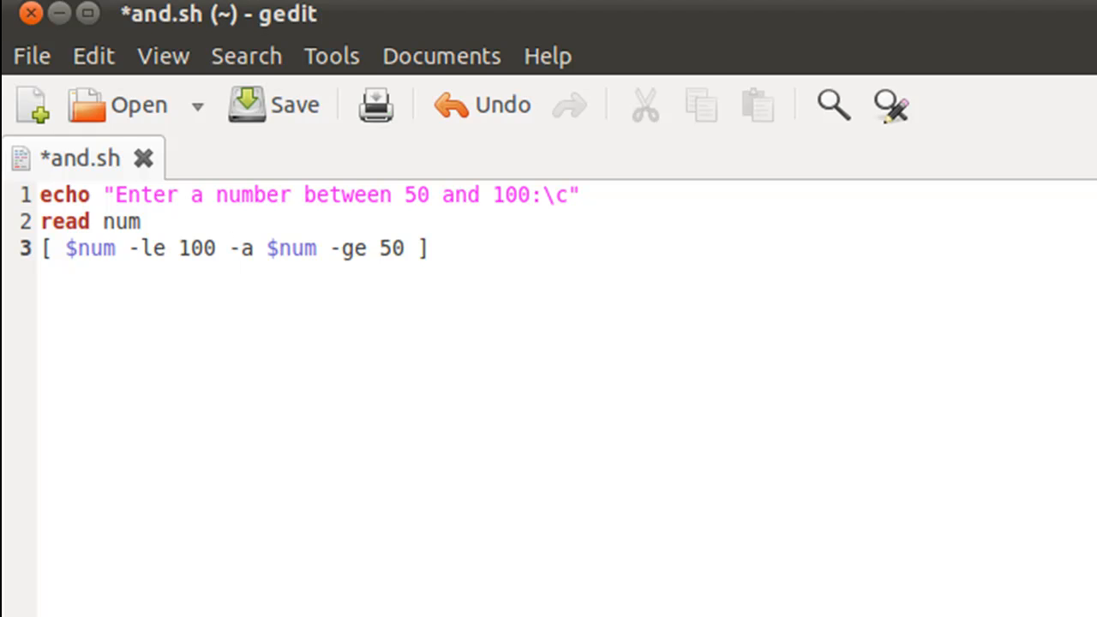
- Prefix line 3 with if and add a then line with an indented line below
click(41, 249)
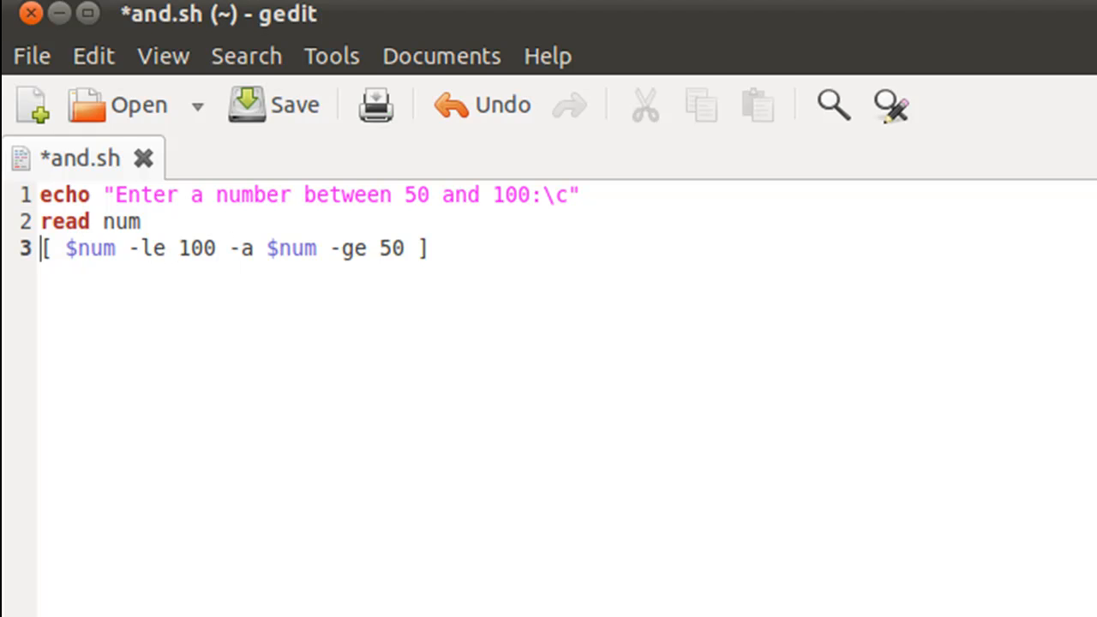
text(if)
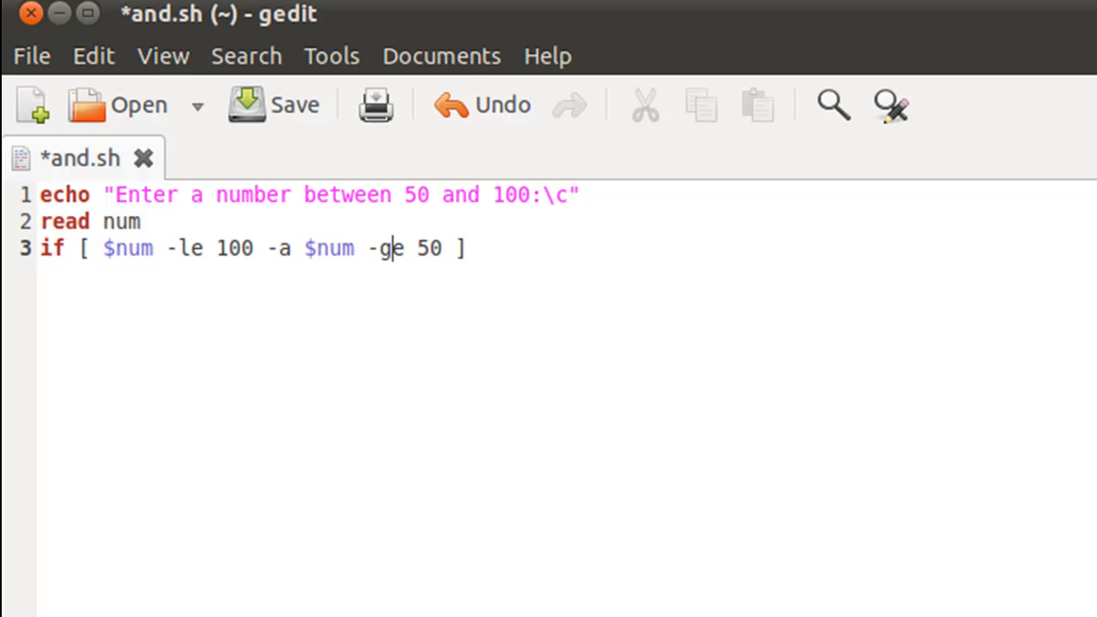
text(then)
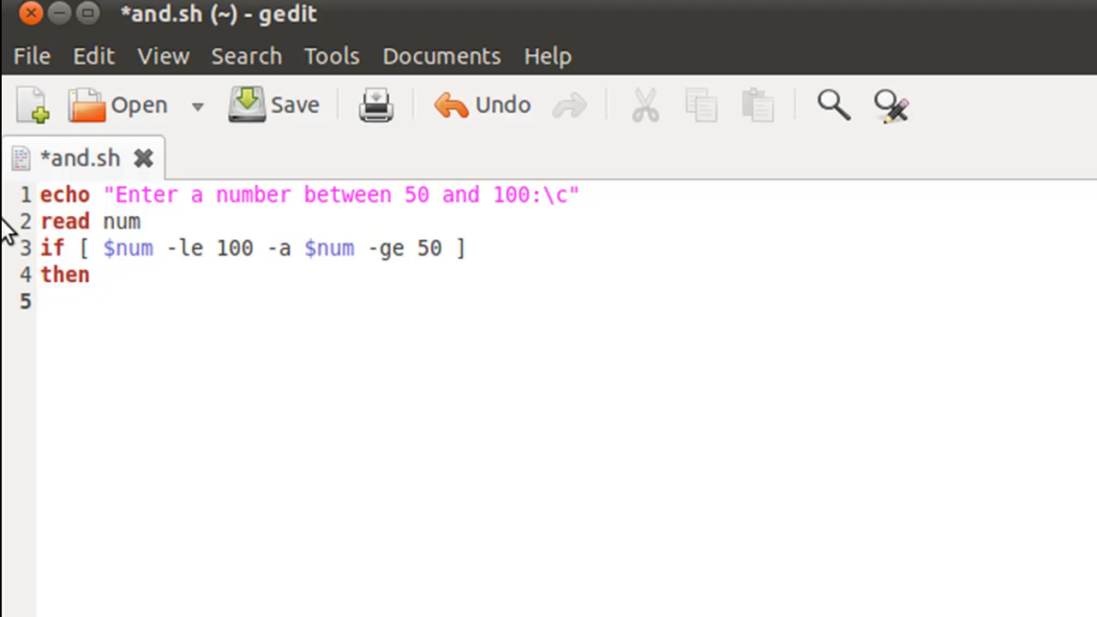
click(243, 246)
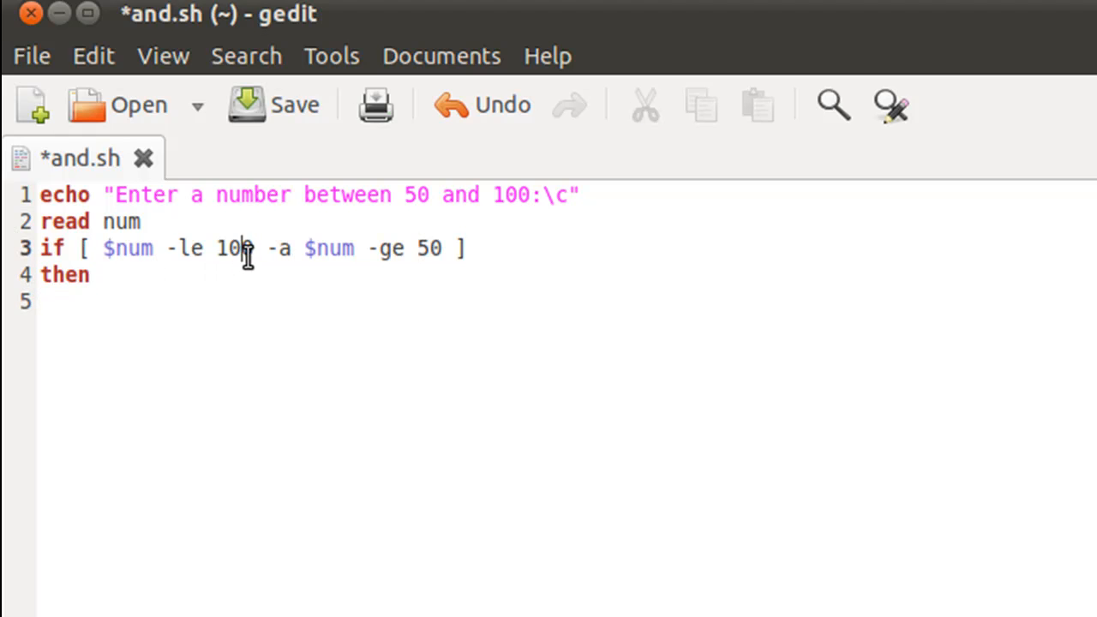
drag(103, 247, 261, 247)
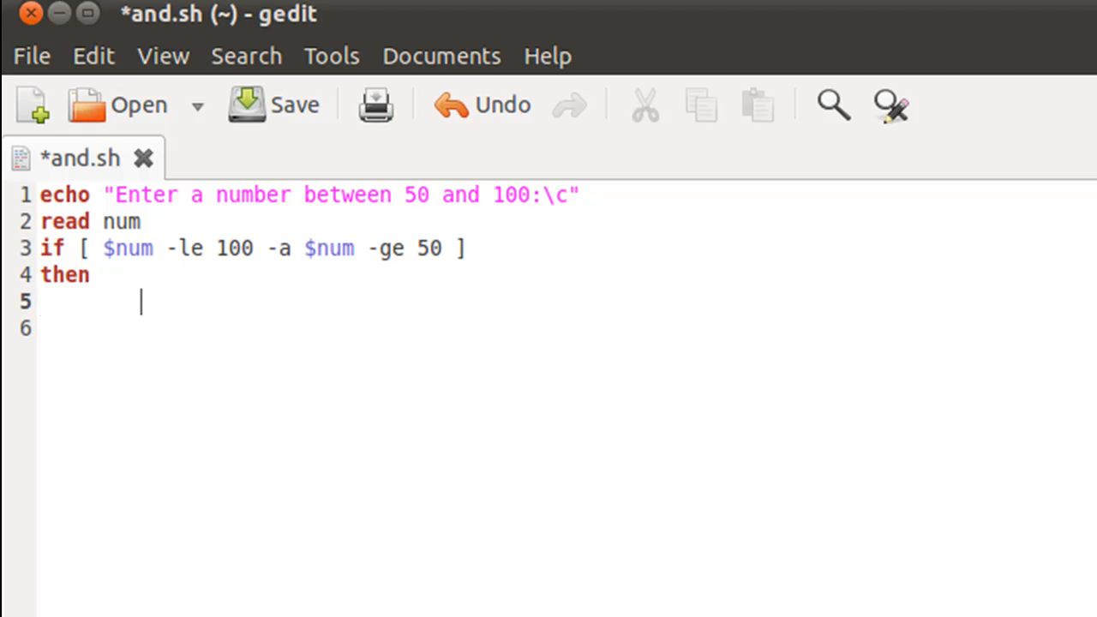
- Echo "You are within limits." in the then branch
text(echo)
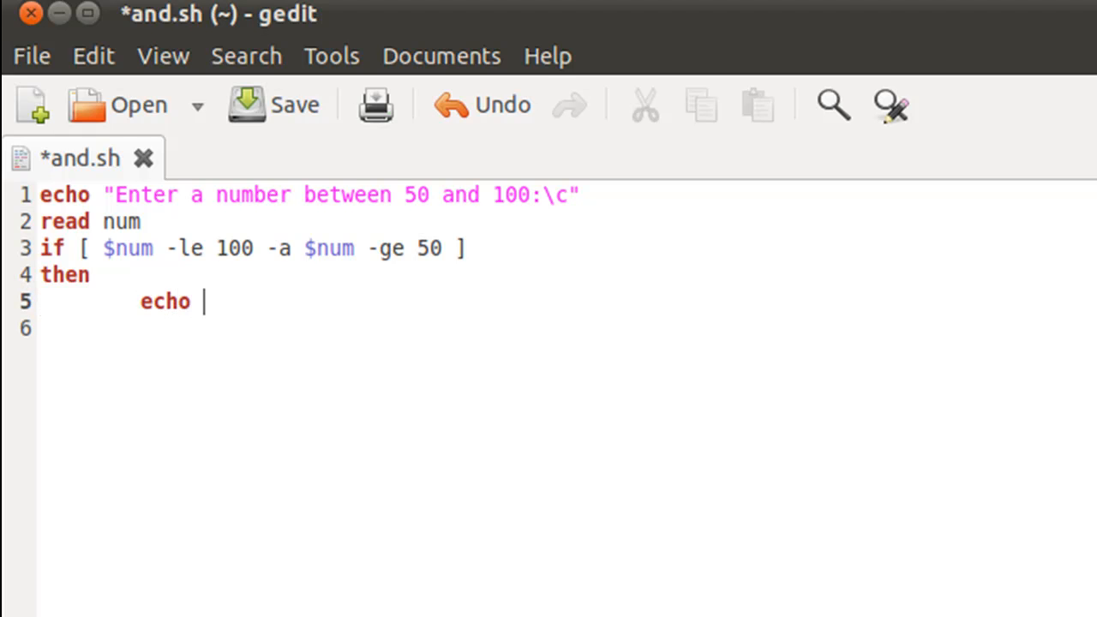
text("")
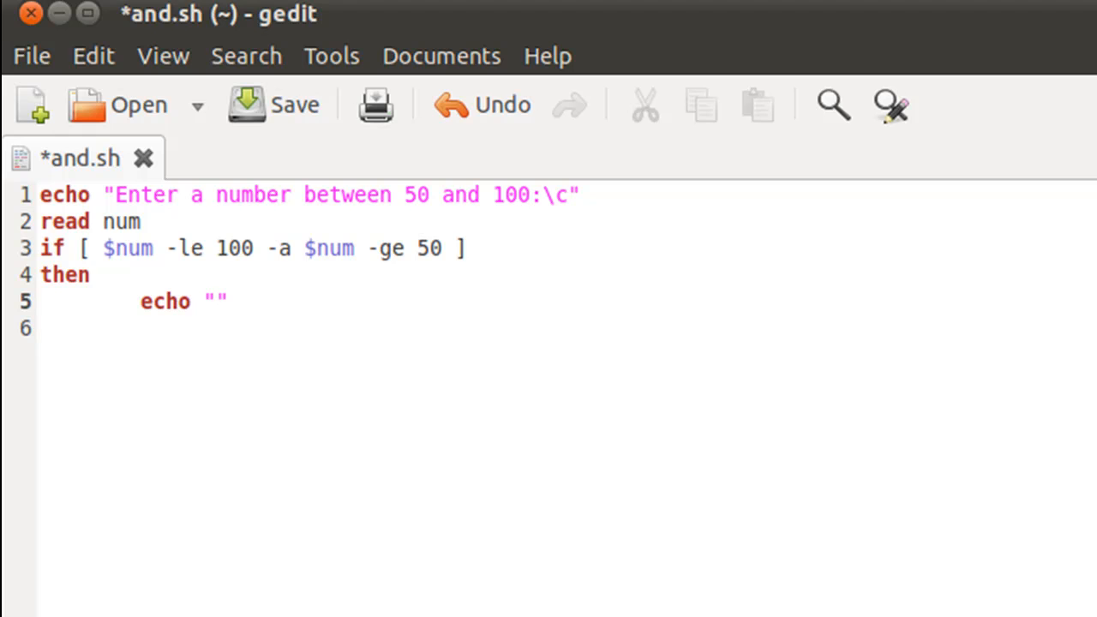
text(You are)
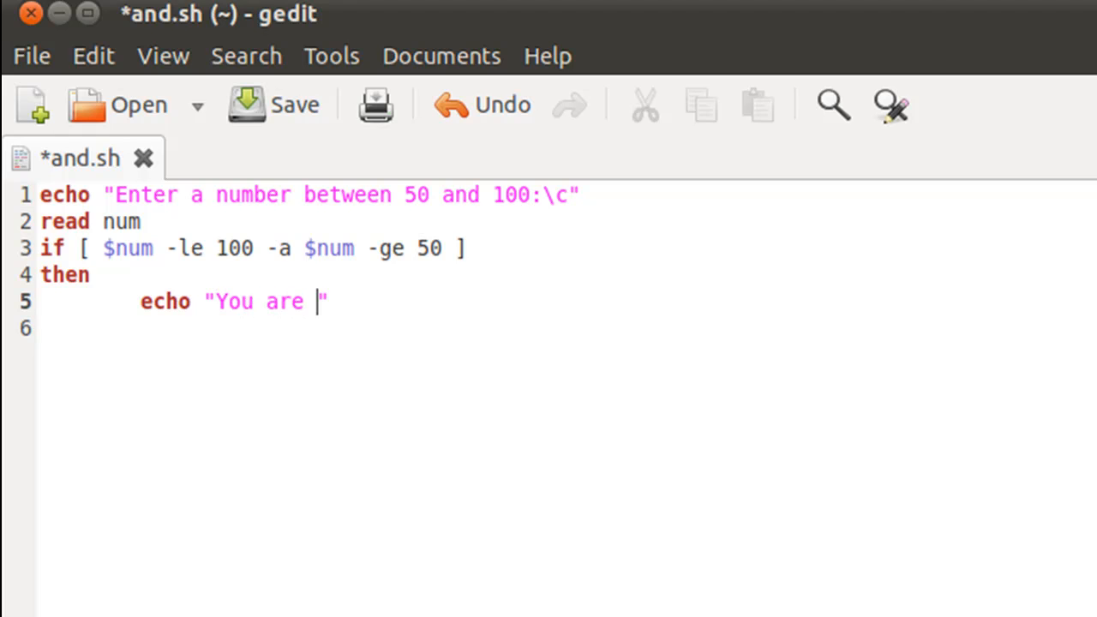
text(within l)
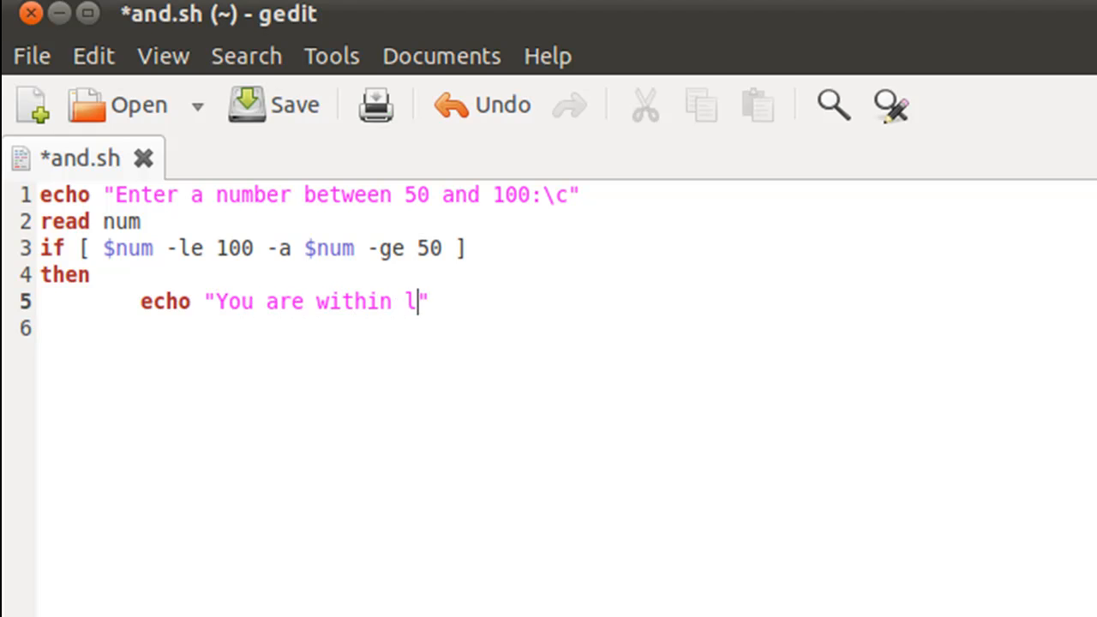
text(imits.)
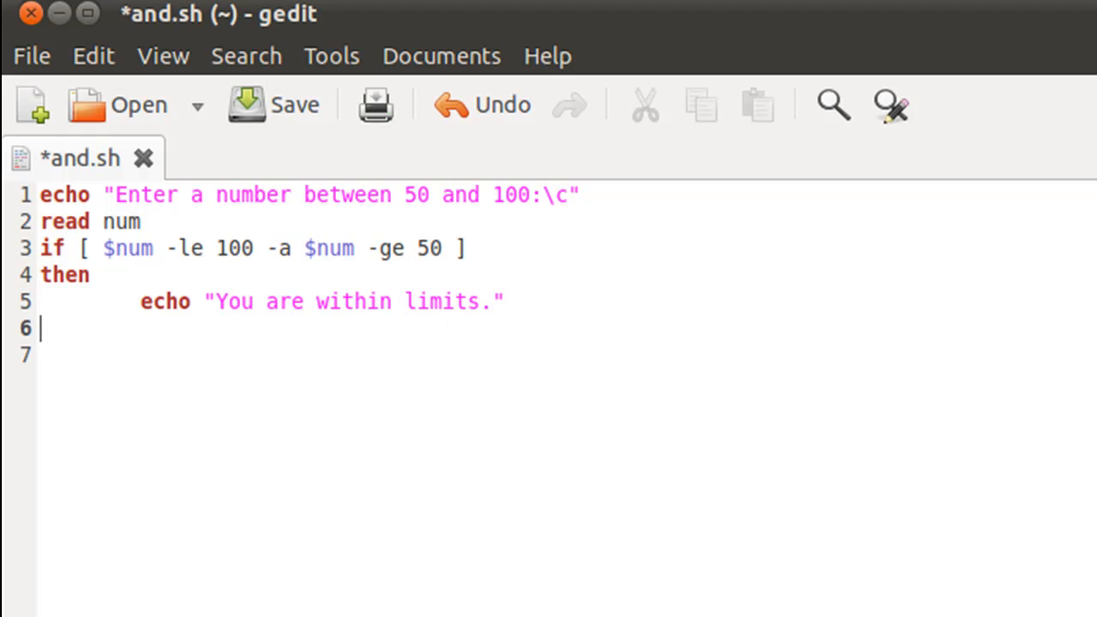
- Add an else branch echoing "You are out of limits." and close with fi
text(else)
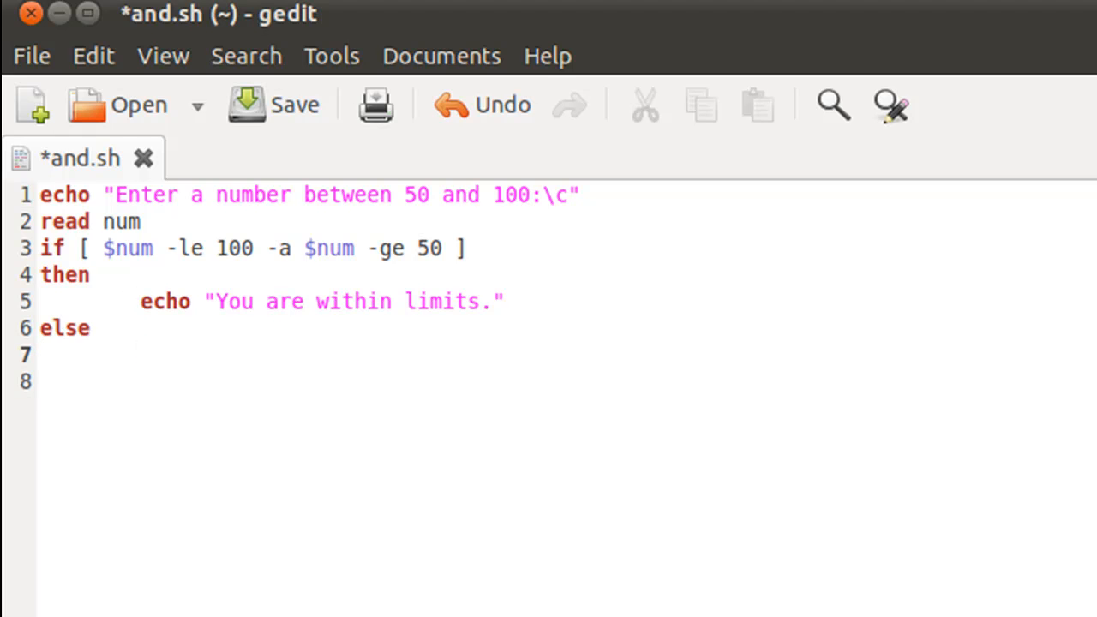
text(echo ")
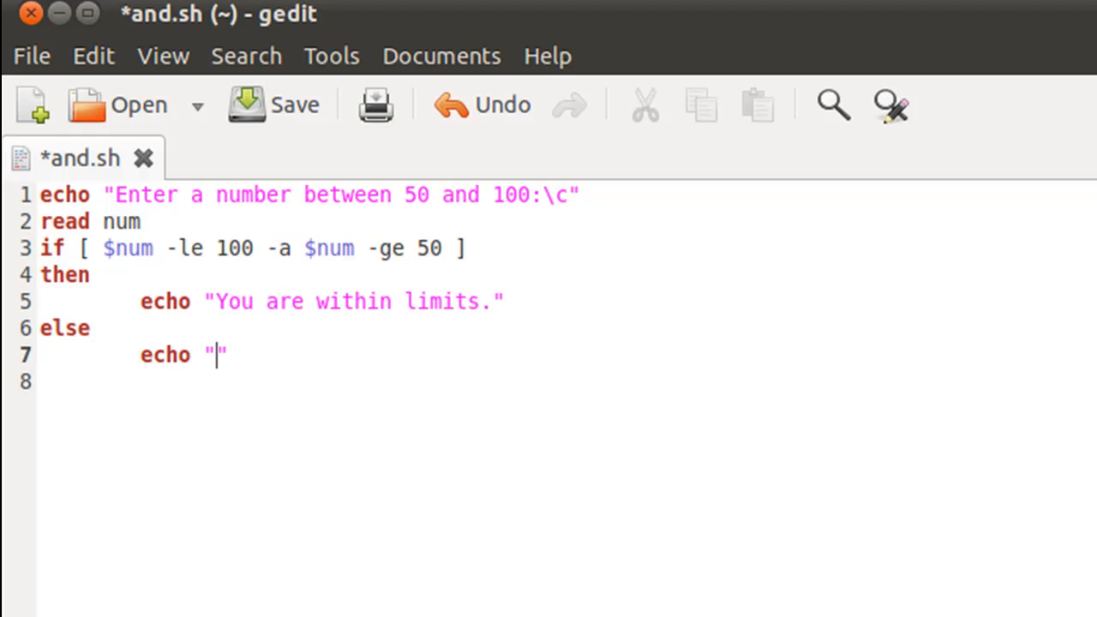
text(You are o)
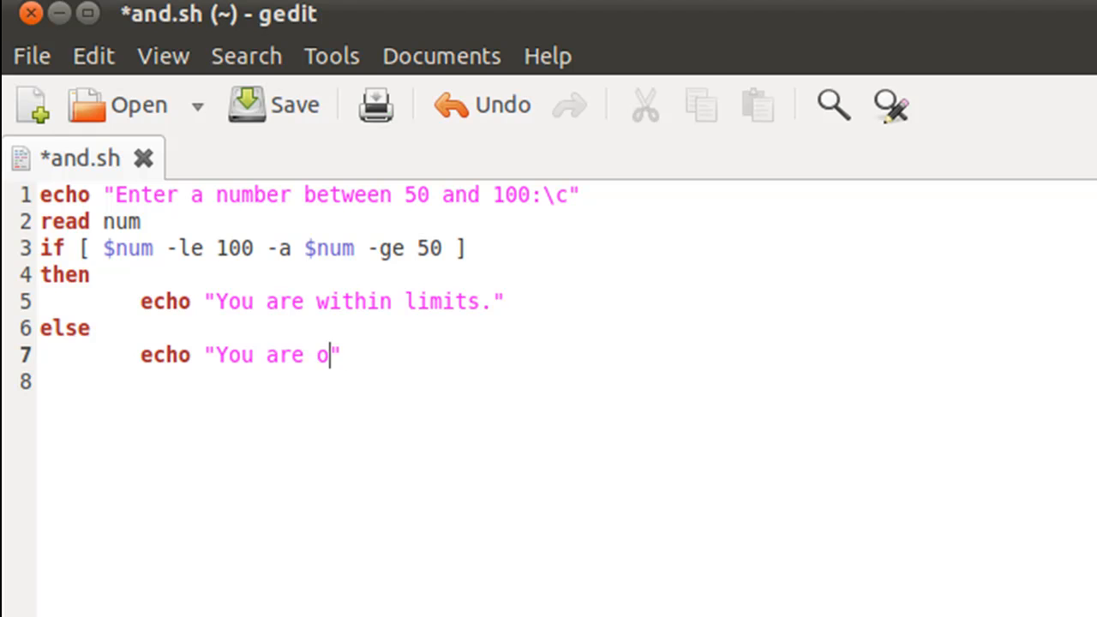
text(ut of li)
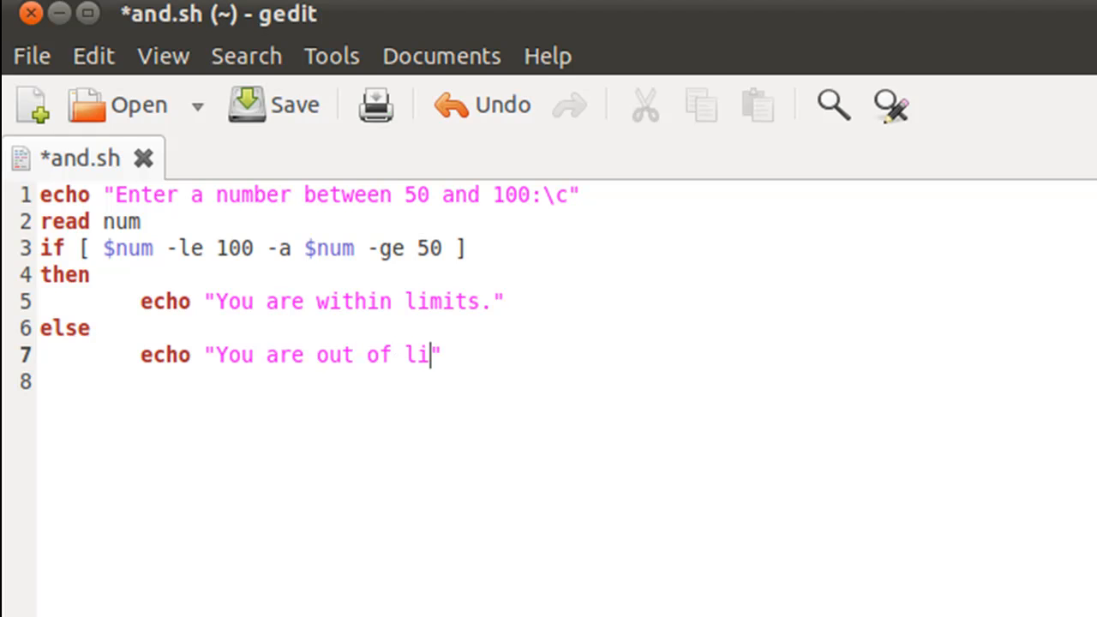
text(mits.)
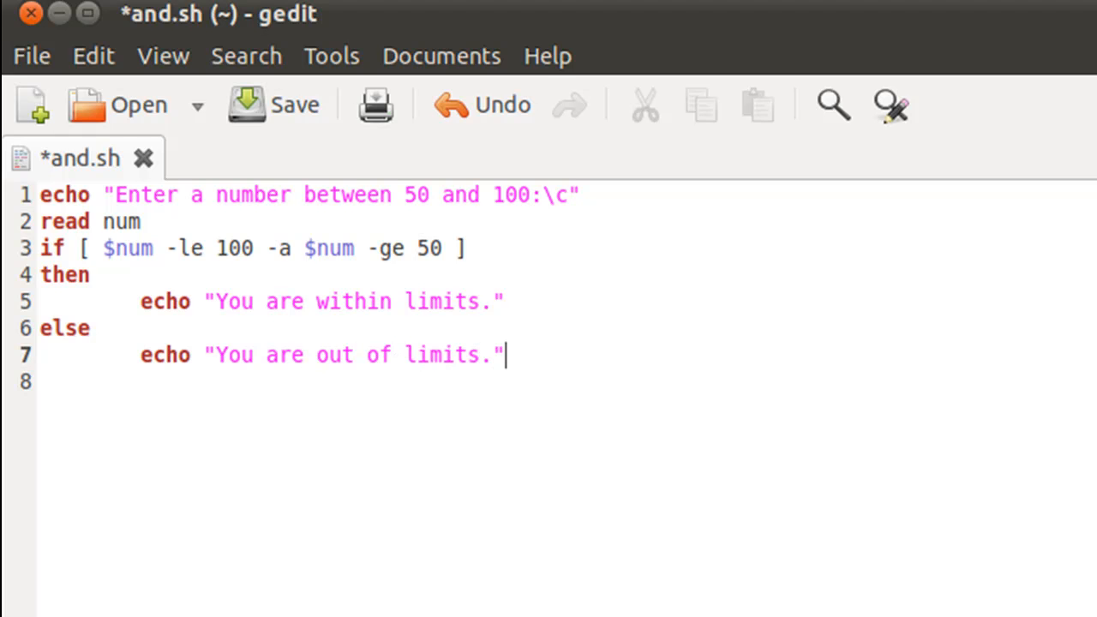
text(fi)
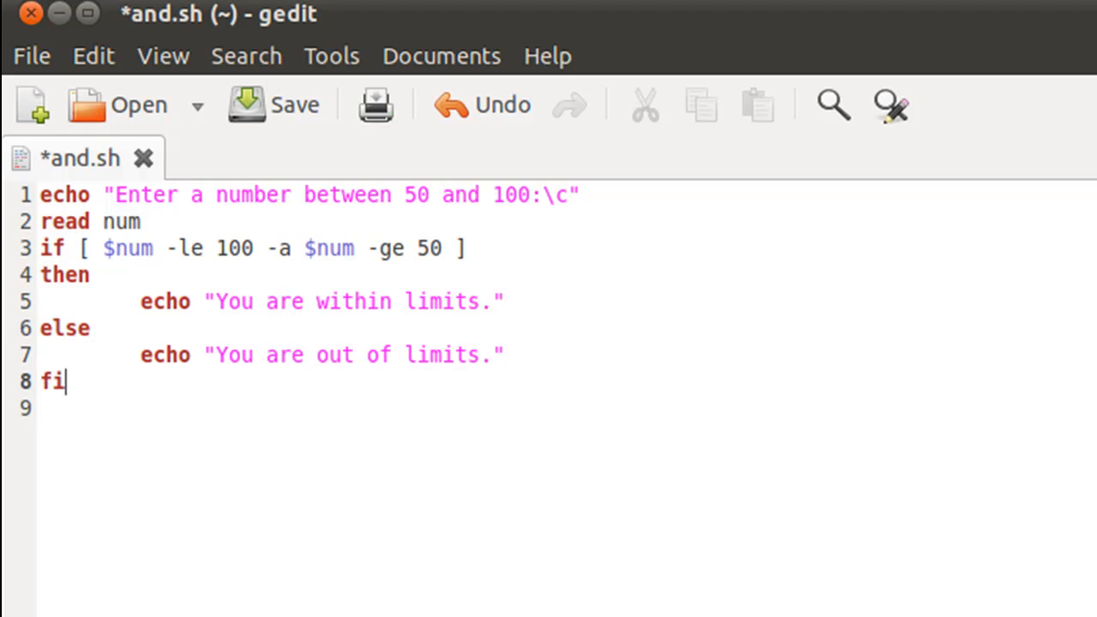
- Run sh and.sh in the terminal and enter 45, reported out of limits
click(272, 104)
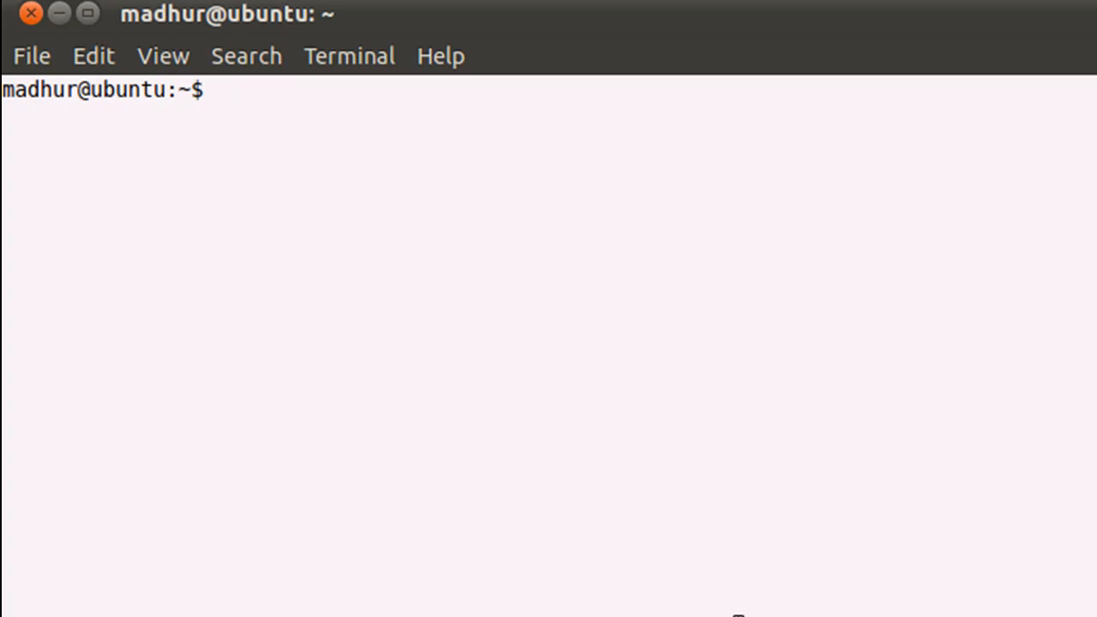
text(sh)
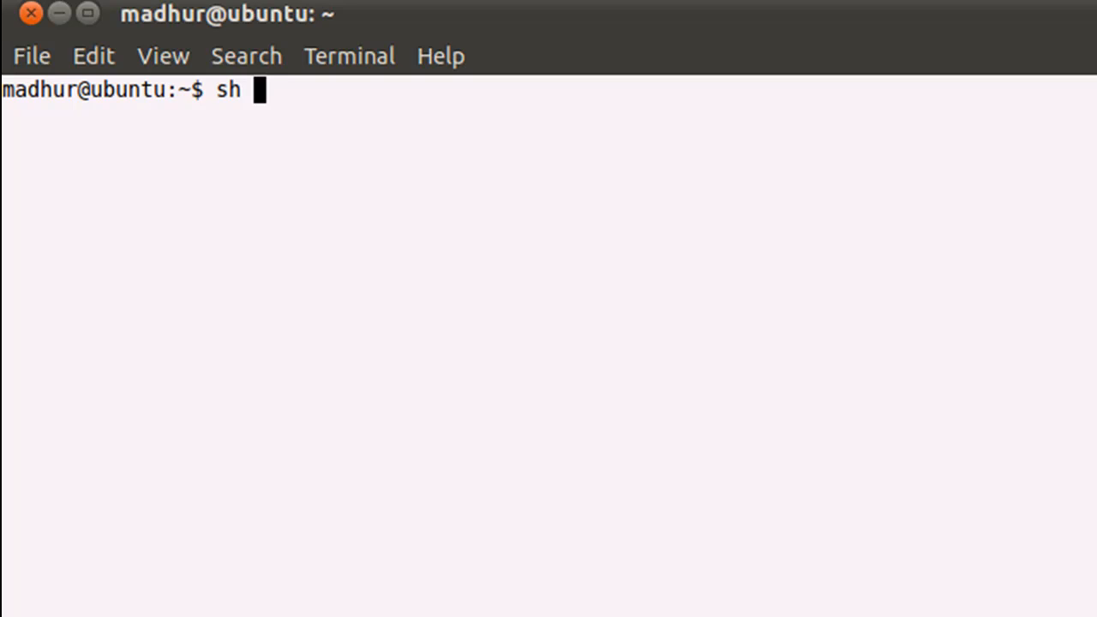
text(and,)
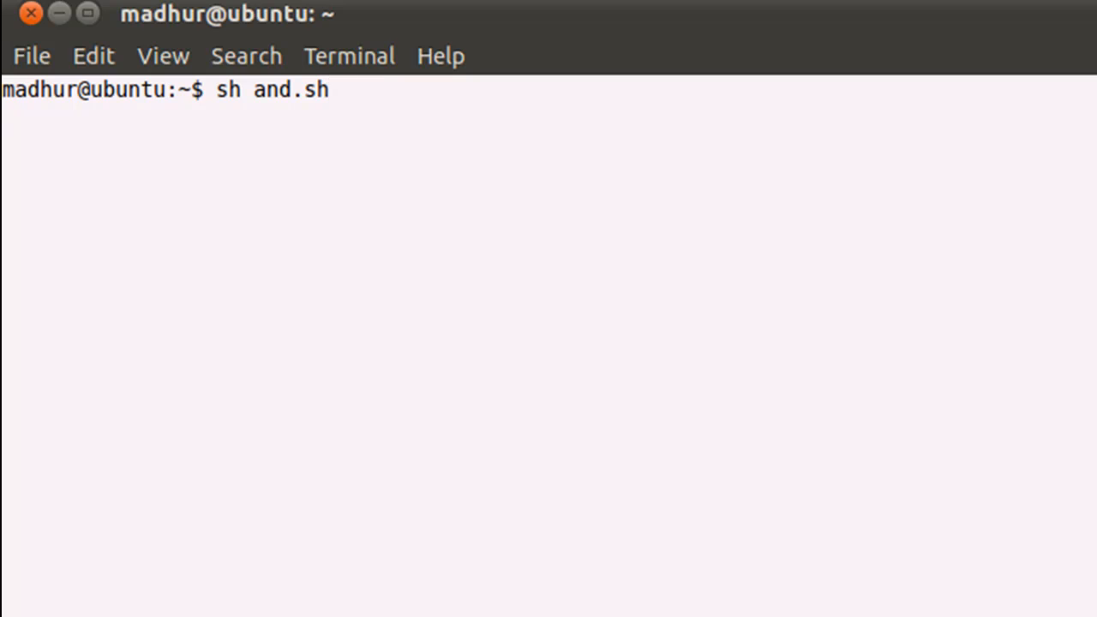
key(Return)
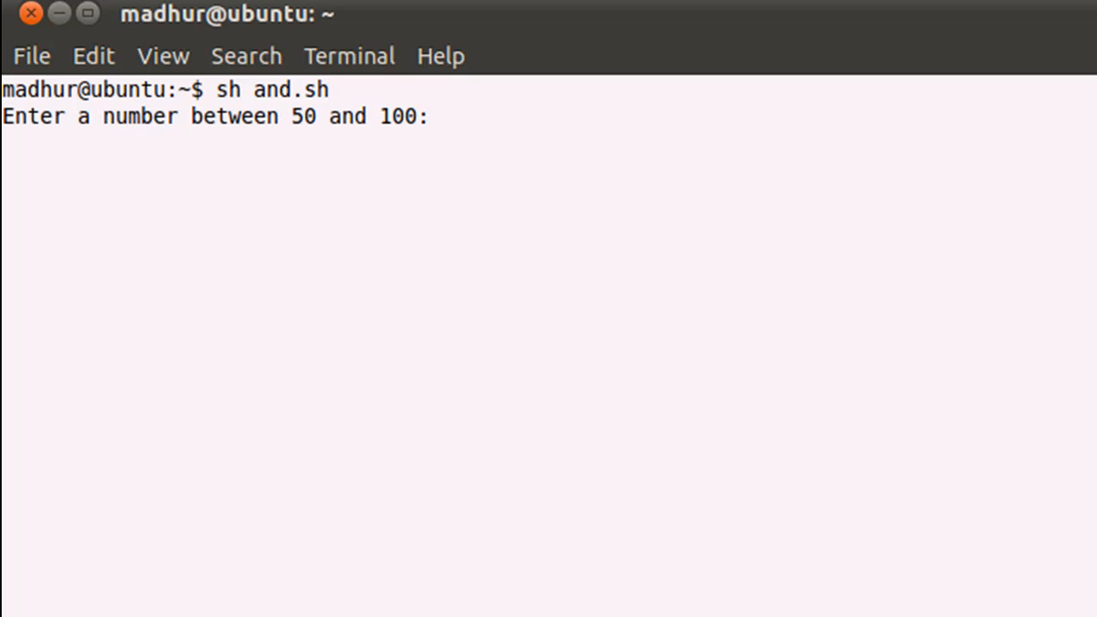
text(45)
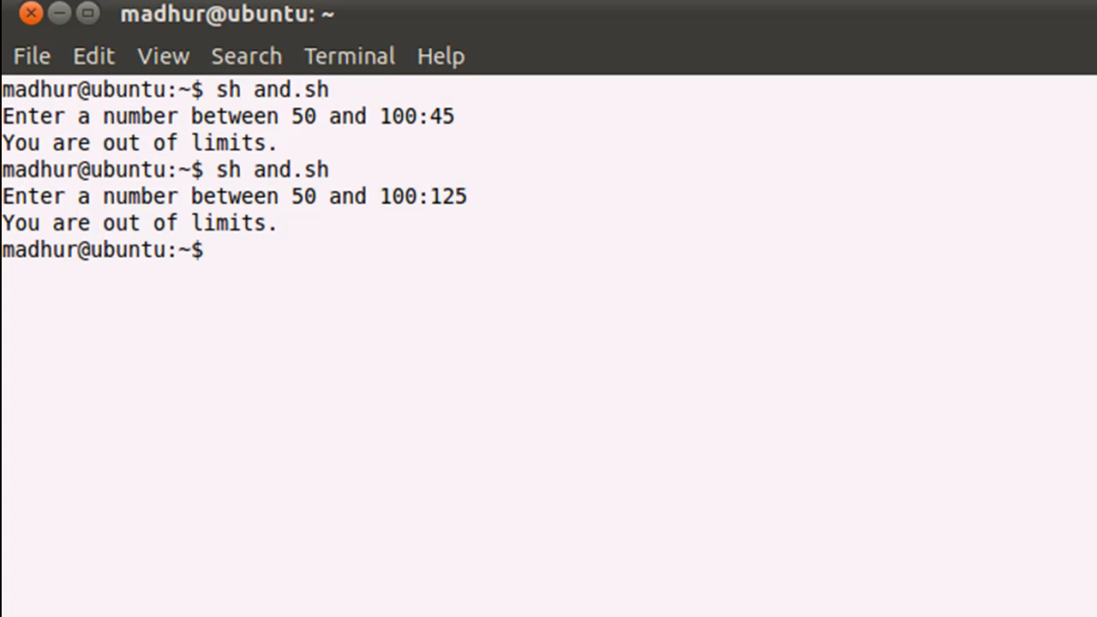
- Run and.sh again with 125, then once more entering 89
text(sh and.sh)
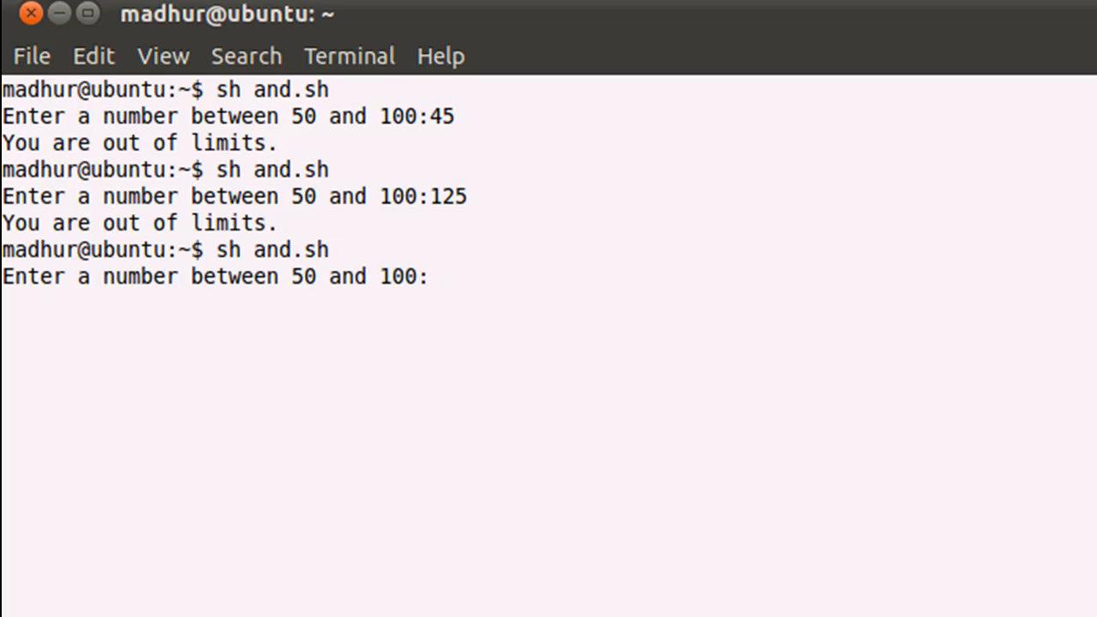
text(89)
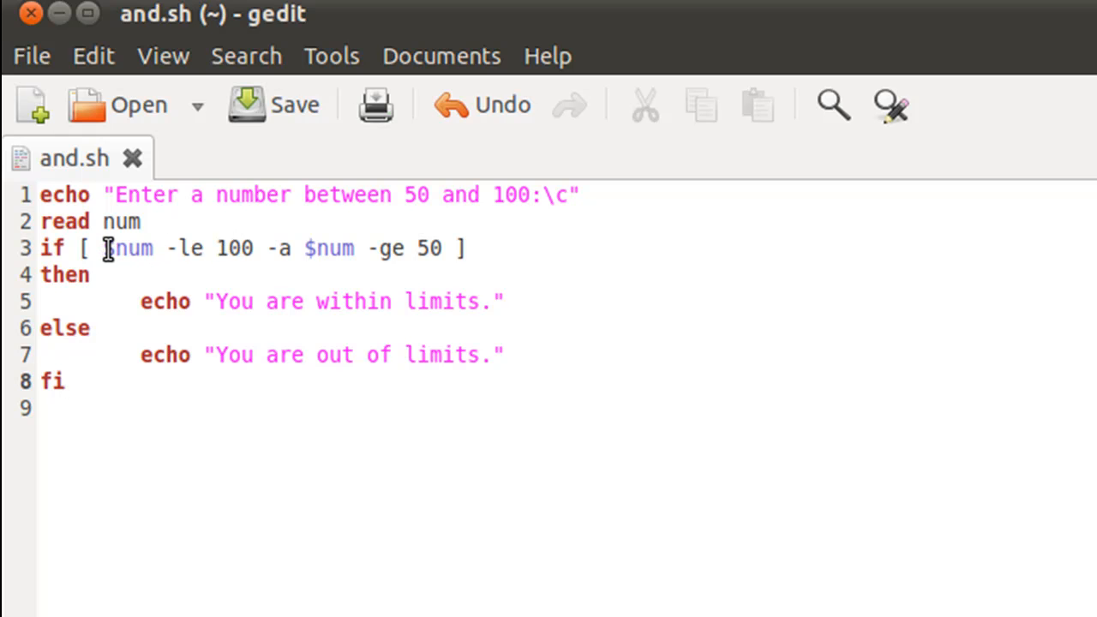
- Review line 3 in gedit, pointing out the -a joining -le 100 and -ge 50
click(61, 380)
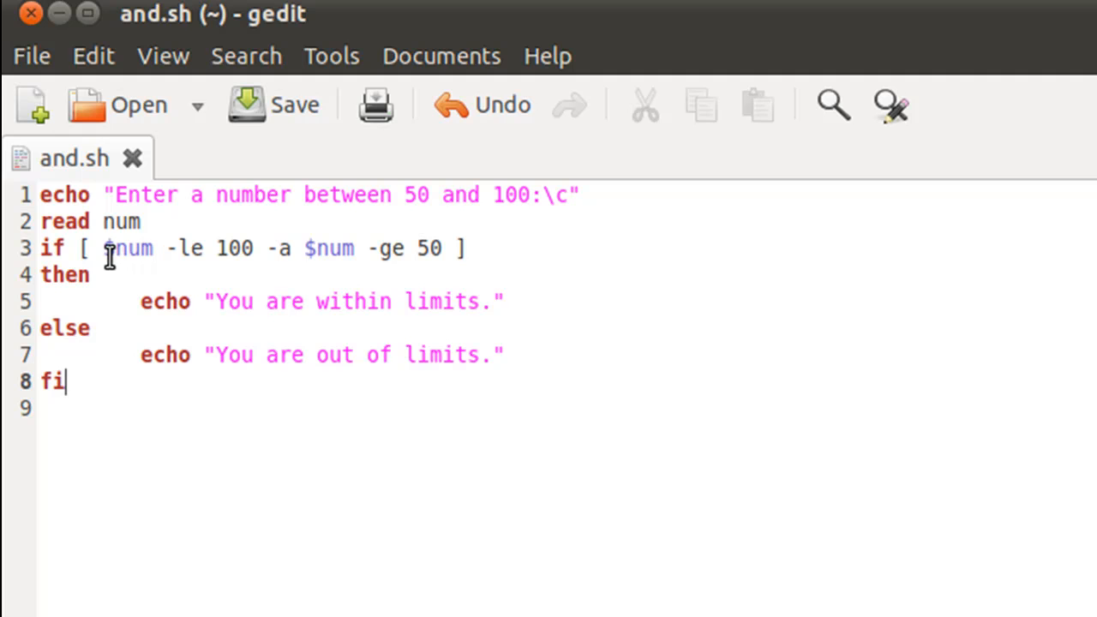
mouse_move(300, 249)
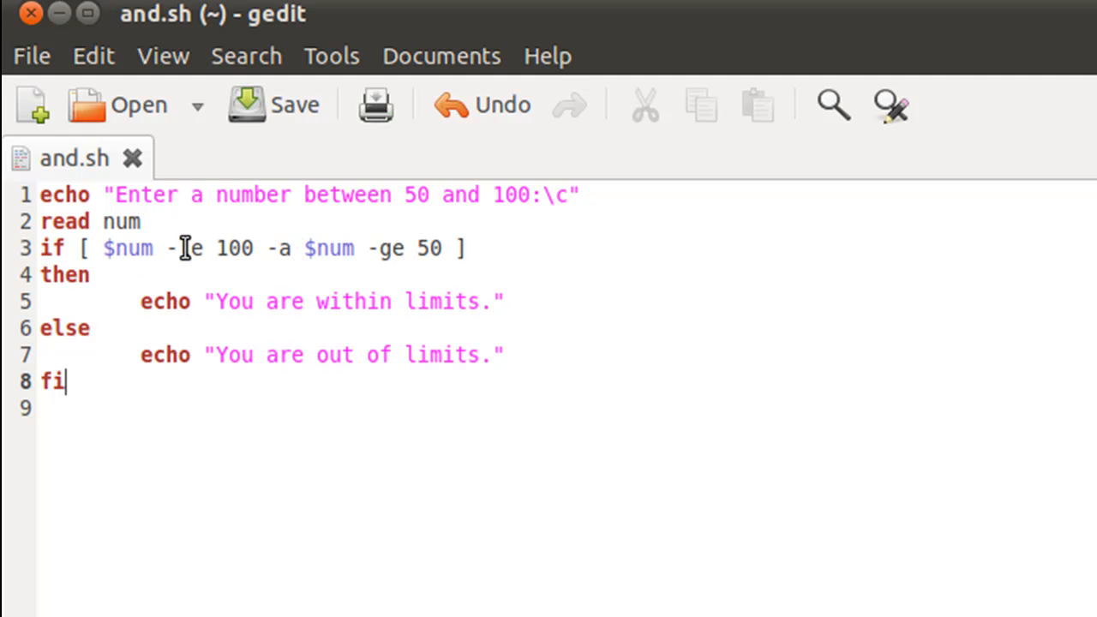
drag(102, 246, 252, 246)
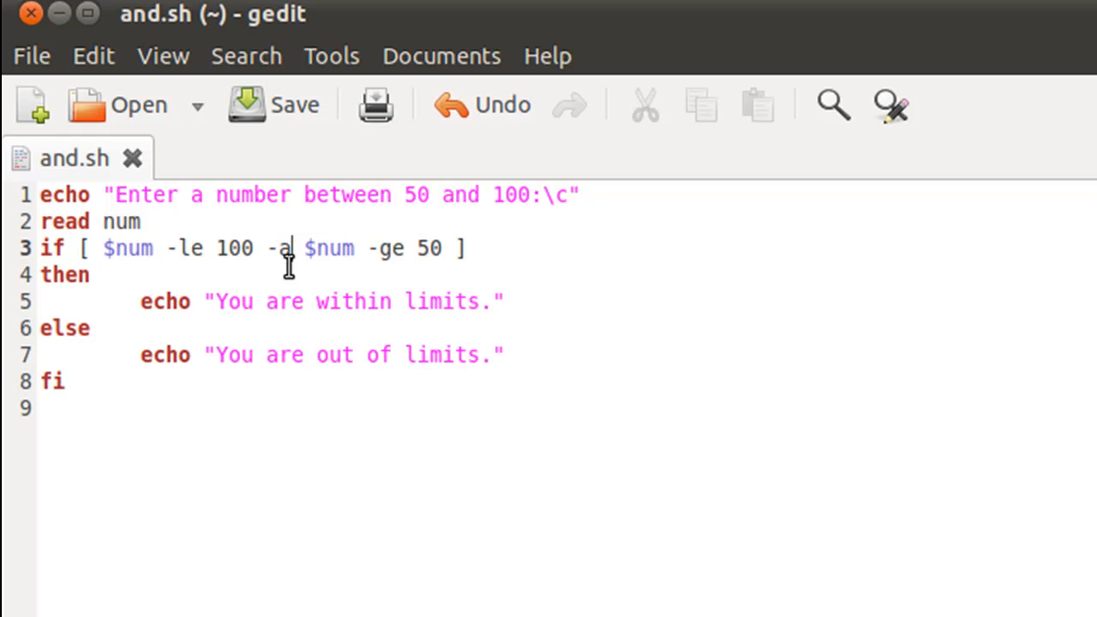
mouse_move(402, 260)
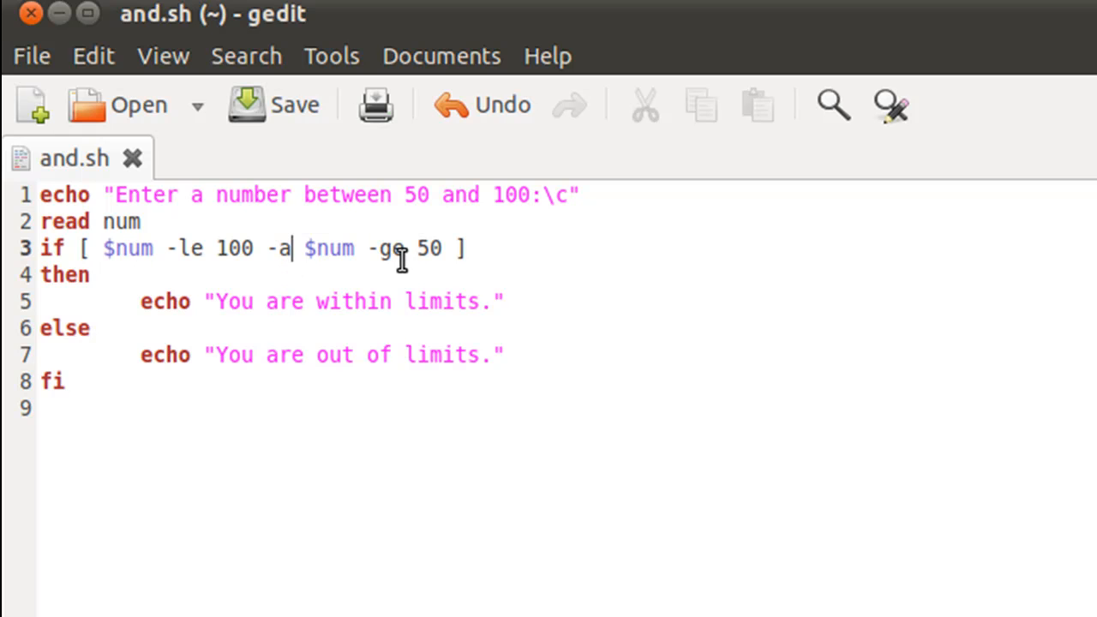
click(92, 247)
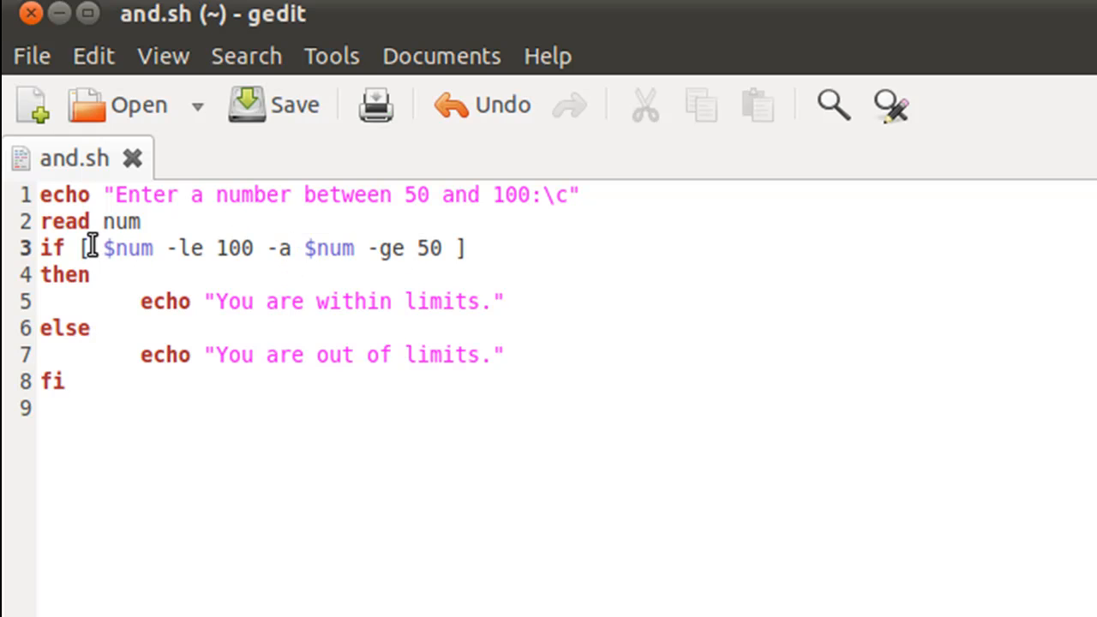
mouse_move(240, 247)
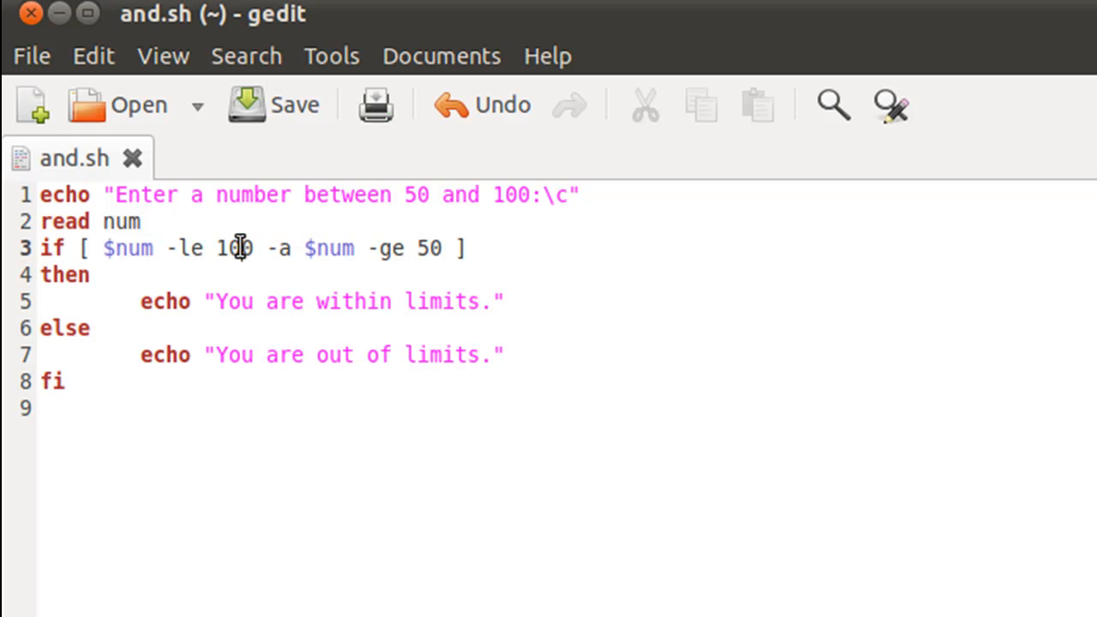
mouse_move(308, 253)
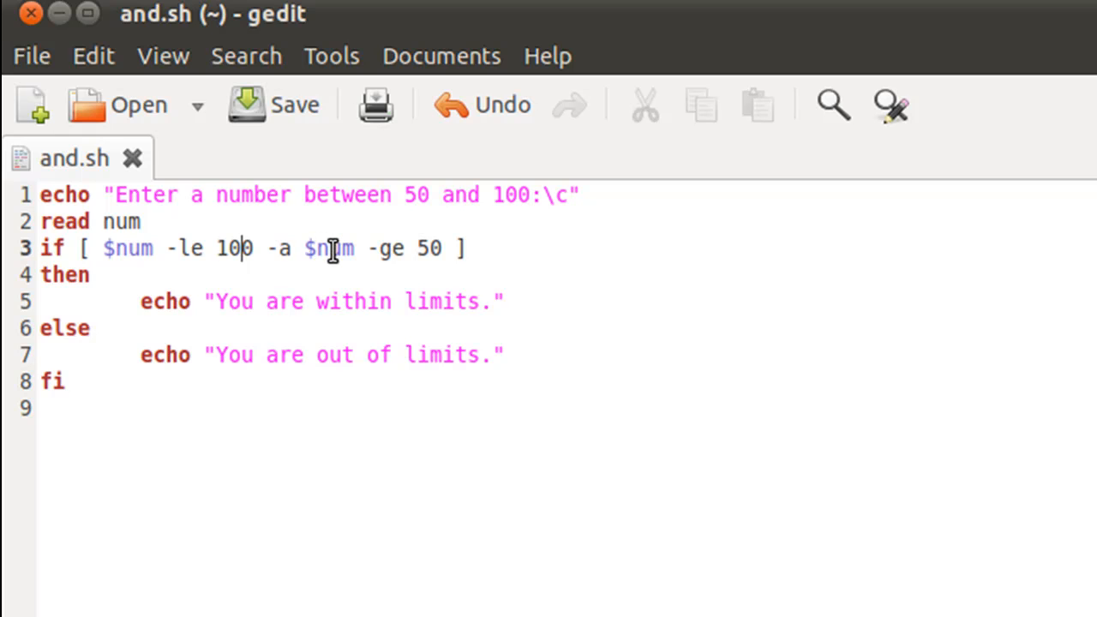
mouse_move(298, 249)
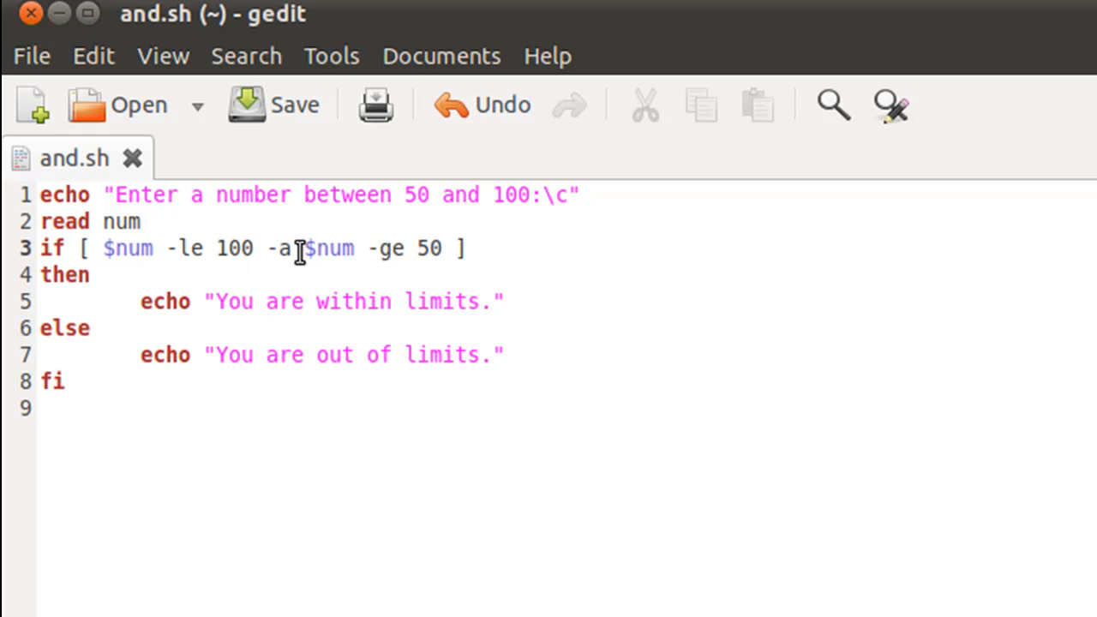
click(248, 249)
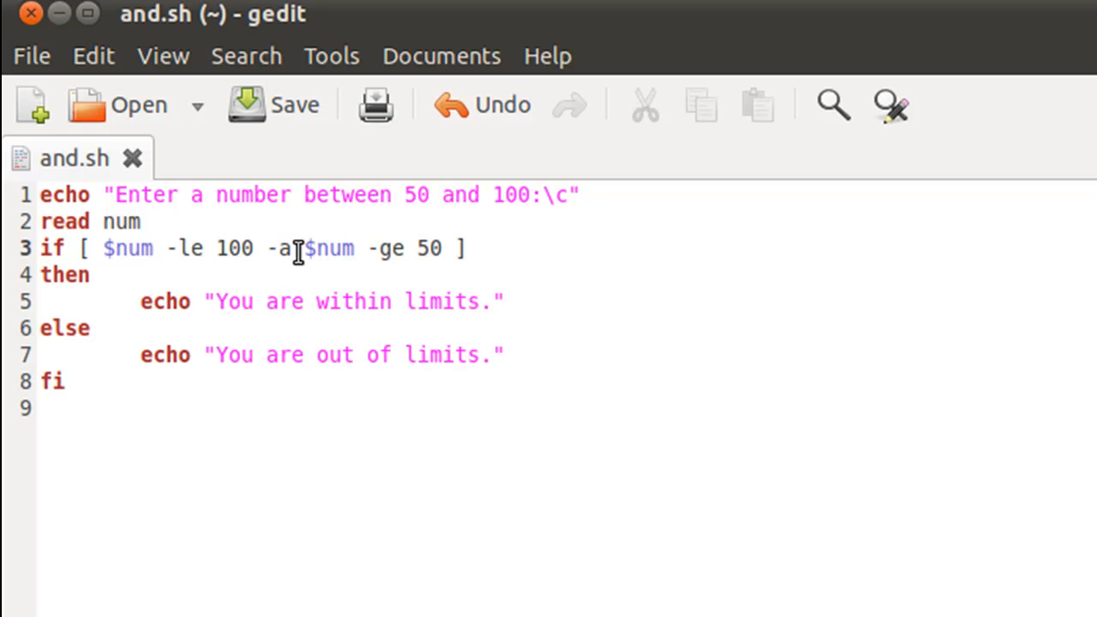
click(244, 246)
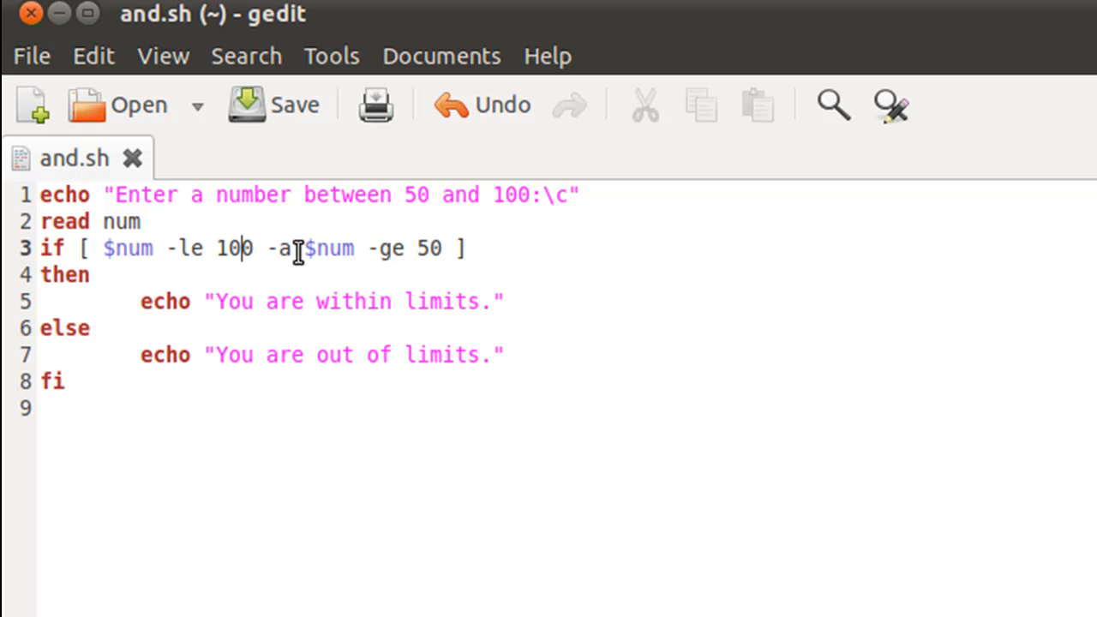